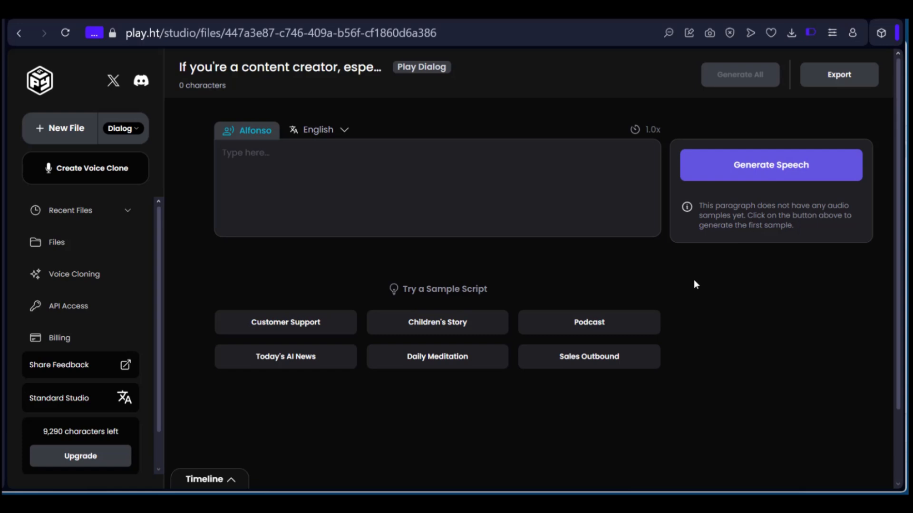
{"action": "mouse_move", "coordinate": [533, 271]}
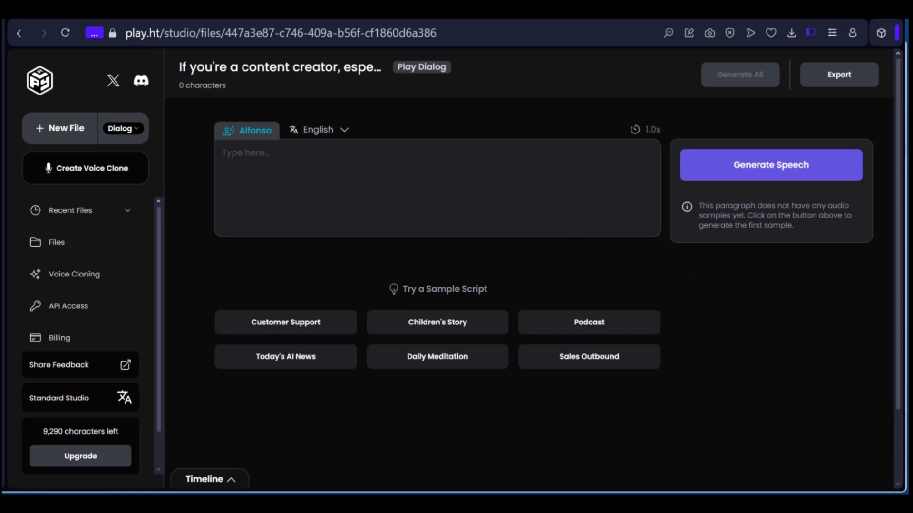
{"action": "mouse_move", "coordinate": [192, 253]}
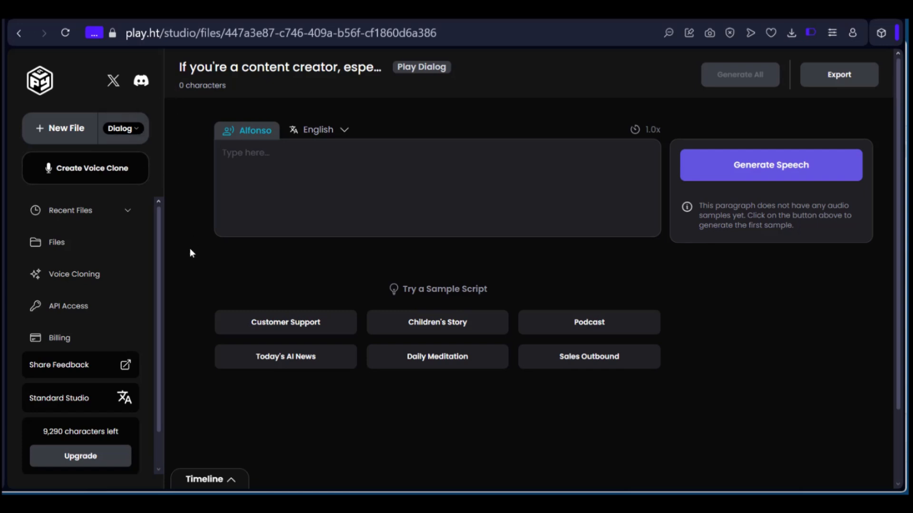
{"action": "mouse_move", "coordinate": [101, 220]}
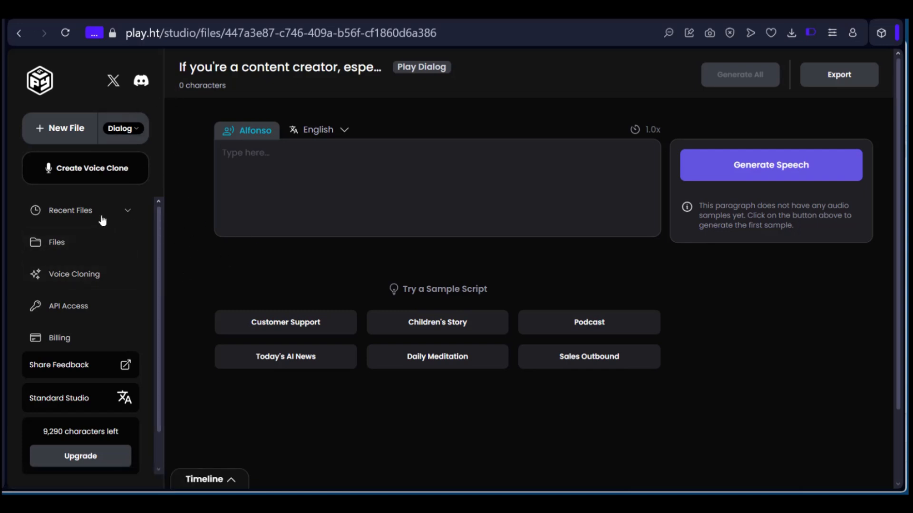
{"action": "mouse_move", "coordinate": [74, 274]}
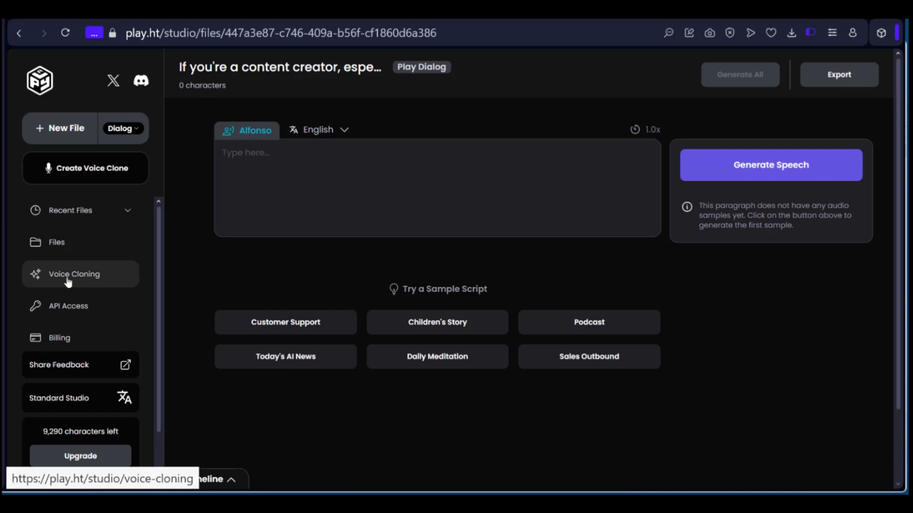
Step: Go to the Voice Cloning page, which lists no voice clones yet
{"action": "left_click", "coordinate": [74, 274]}
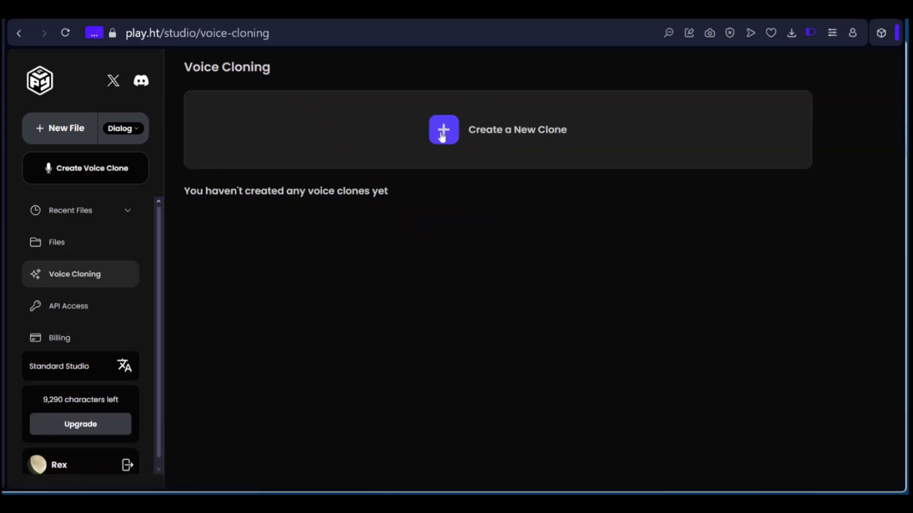
{"action": "mouse_move", "coordinate": [537, 141]}
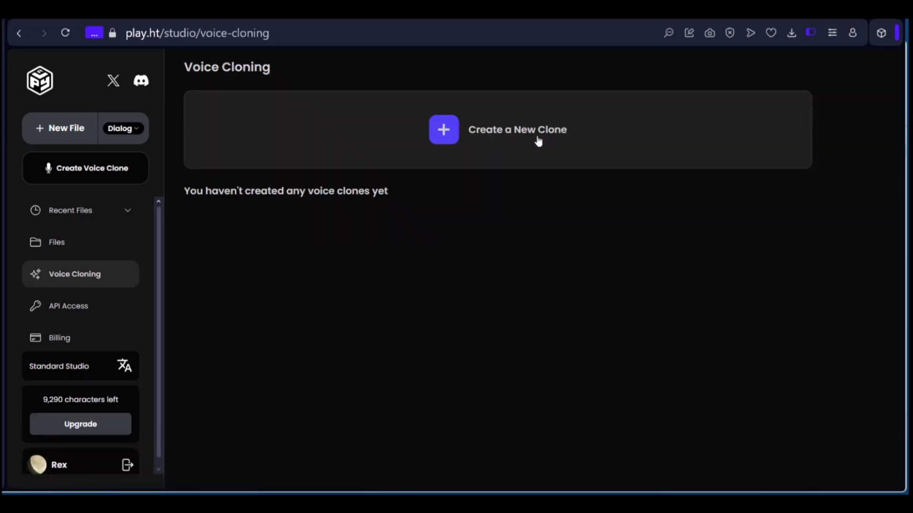
{"action": "mouse_move", "coordinate": [262, 325]}
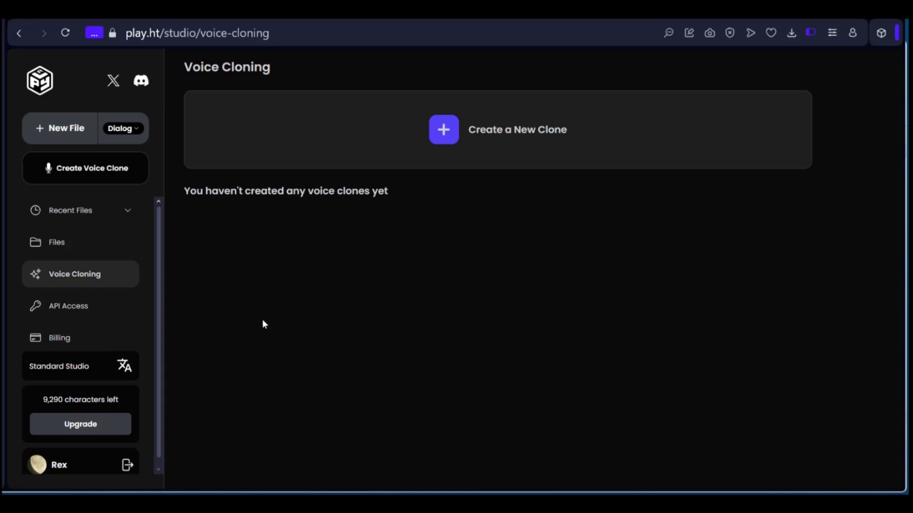
{"action": "mouse_move", "coordinate": [447, 134]}
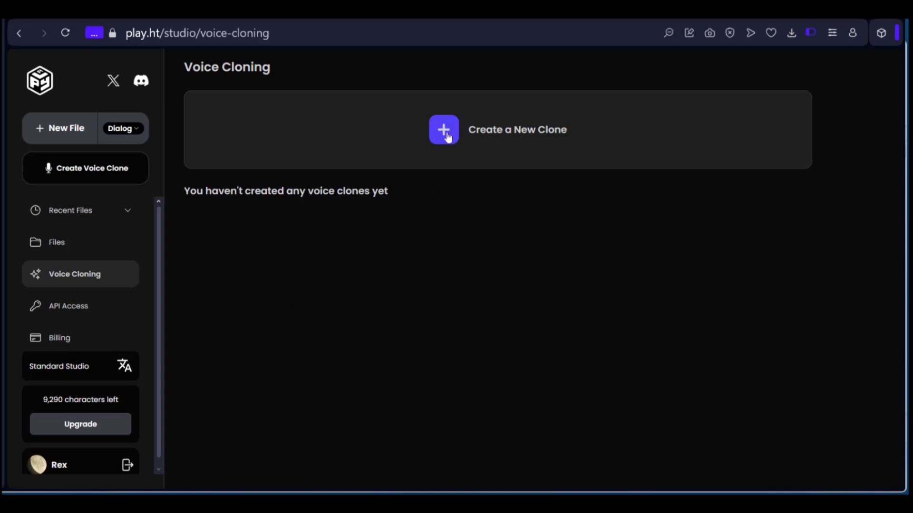
Step: Start a new clone to get the Instant vs High Fidelity choice
{"action": "left_click", "coordinate": [443, 129]}
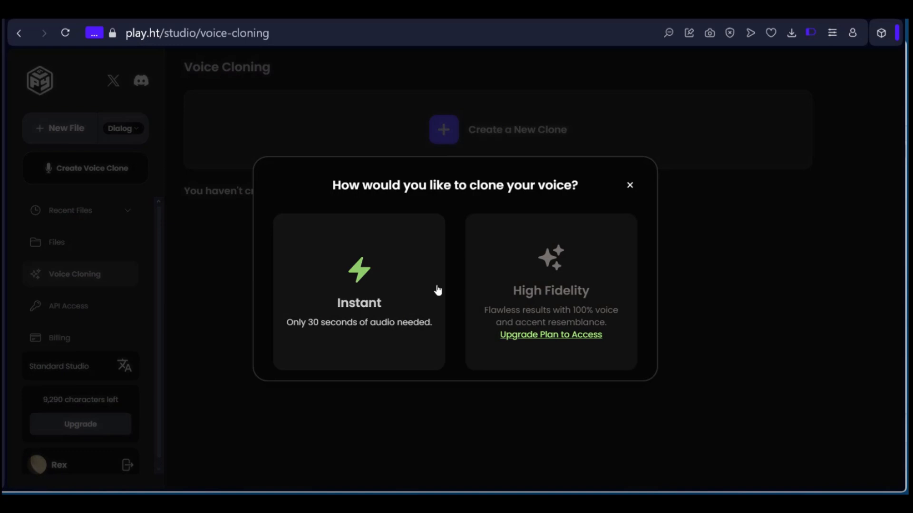
{"action": "mouse_move", "coordinate": [336, 277]}
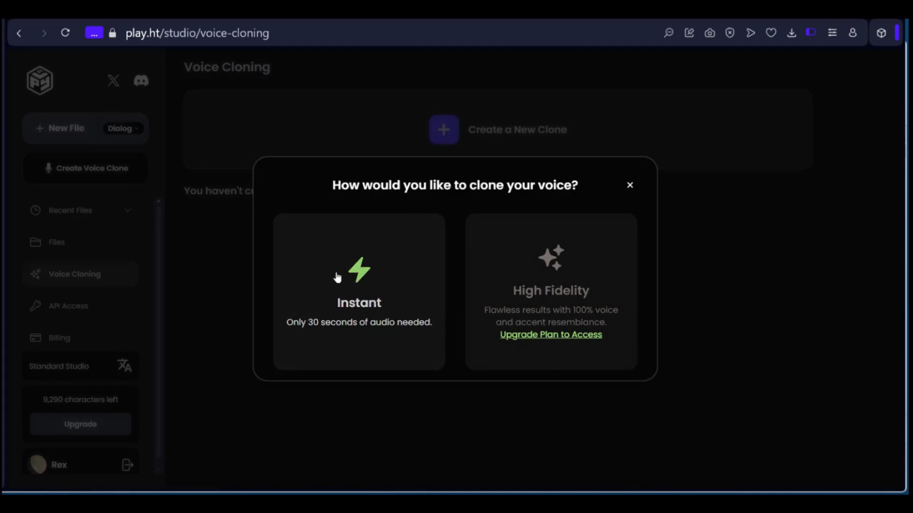
{"action": "mouse_move", "coordinate": [552, 305]}
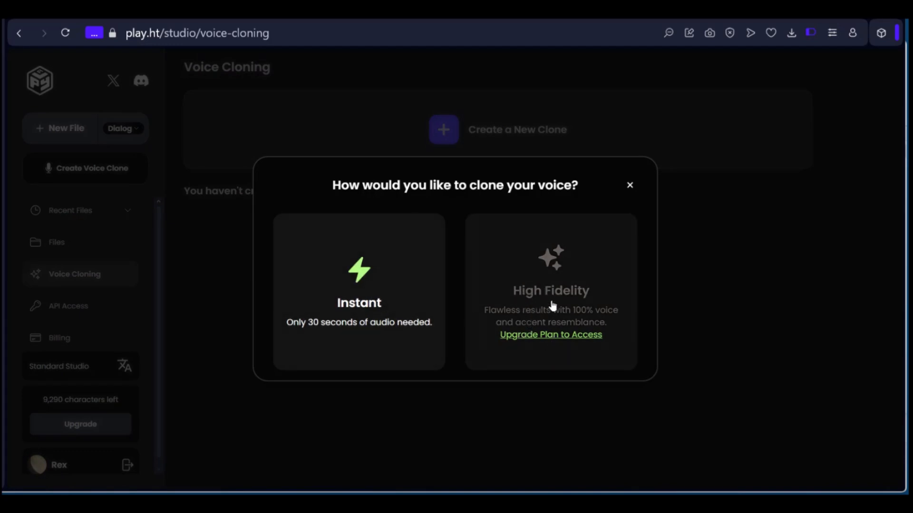
{"action": "mouse_move", "coordinate": [507, 324]}
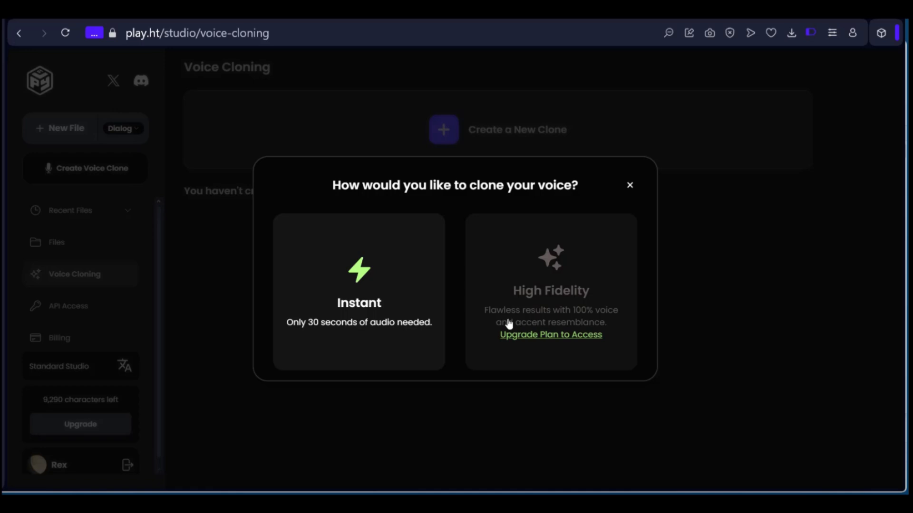
{"action": "mouse_move", "coordinate": [544, 342]}
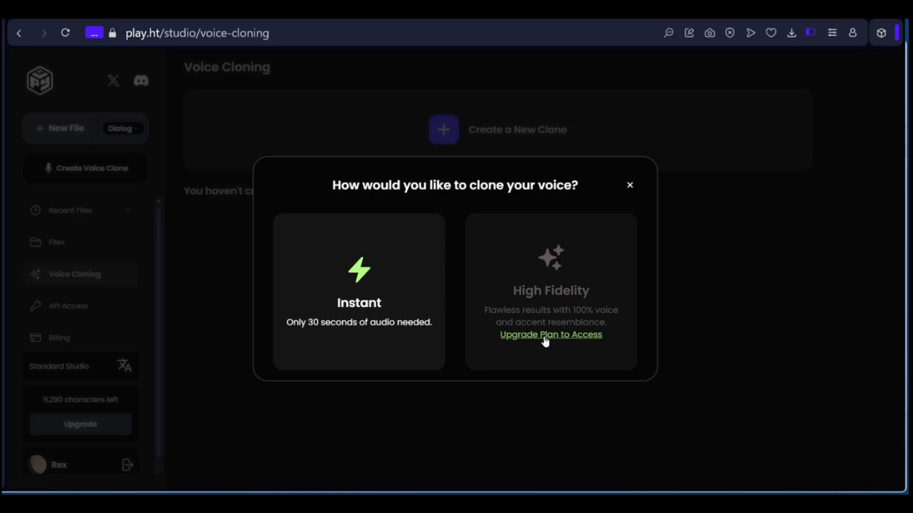
Step: View the Studio pricing plans from the High Fidelity upgrade link, comparing annual then monthly prices
{"action": "left_click", "coordinate": [550, 334]}
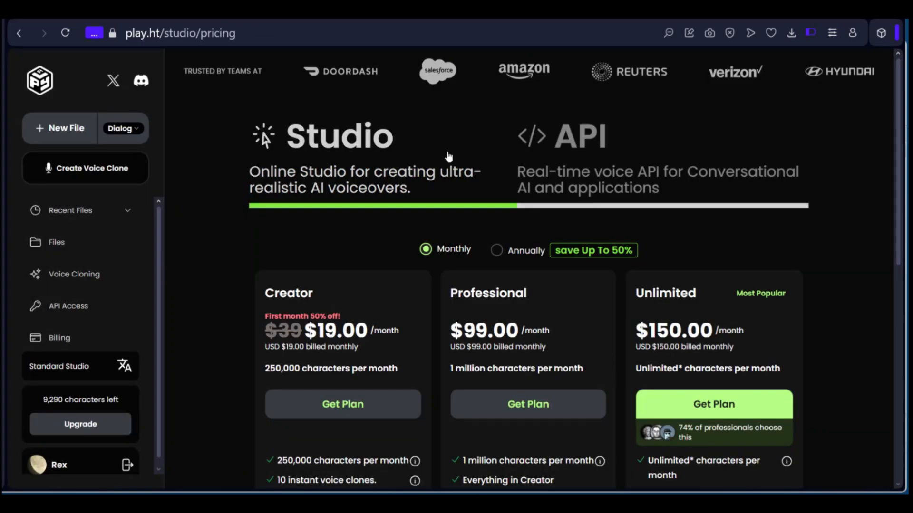
{"action": "scroll", "scroll_direction": "down", "scroll_amount": 3}
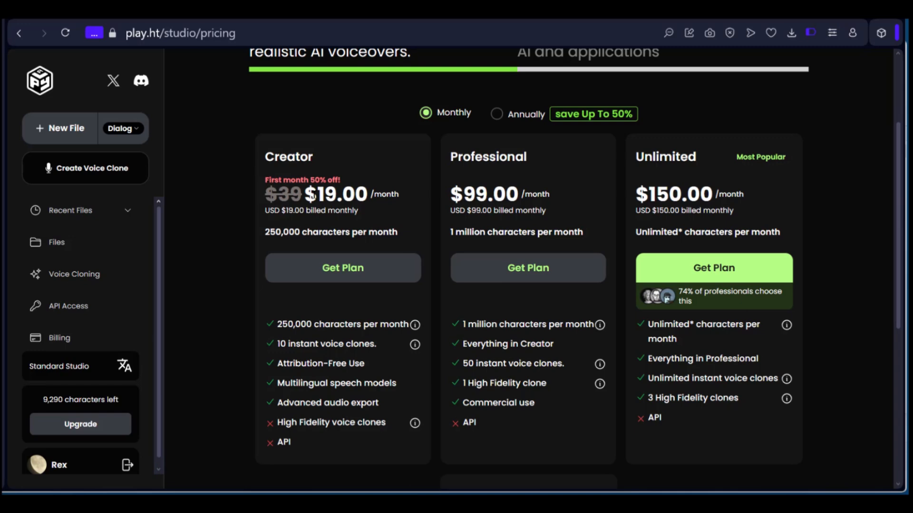
{"action": "mouse_move", "coordinate": [495, 113]}
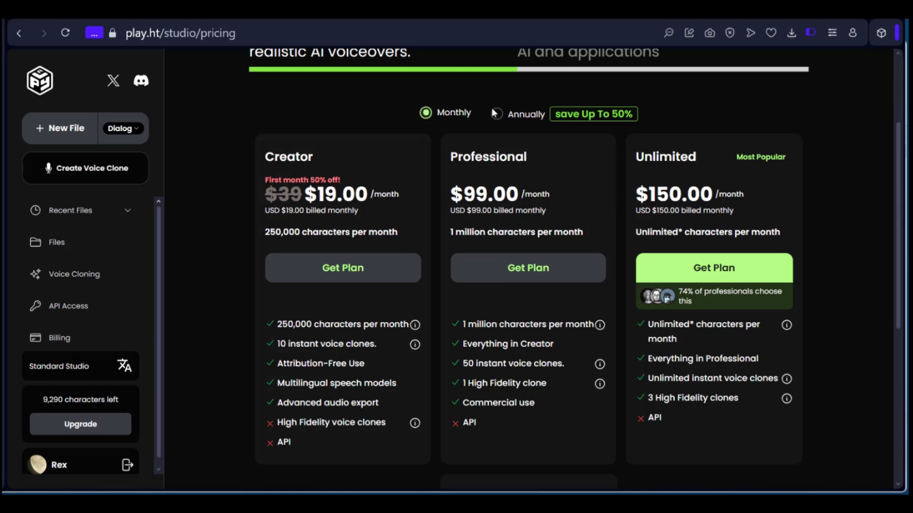
{"action": "left_click", "coordinate": [496, 113]}
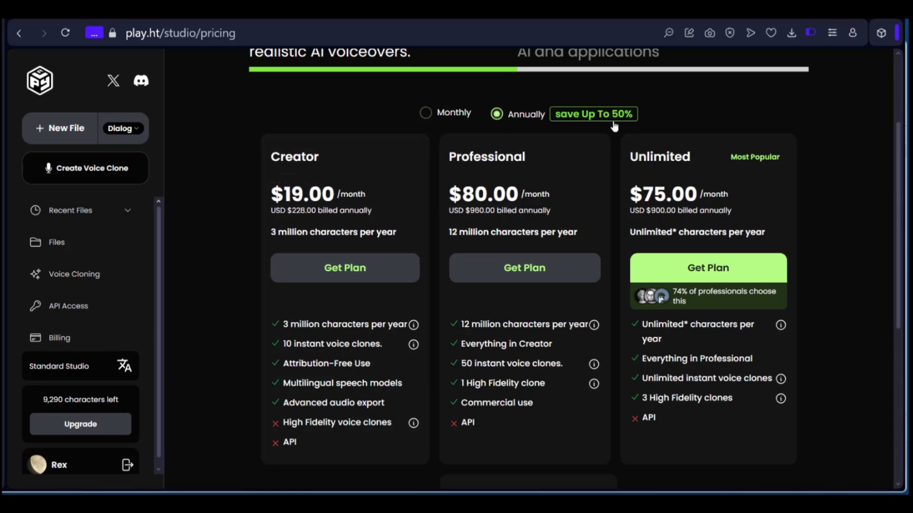
{"action": "left_click", "coordinate": [425, 112]}
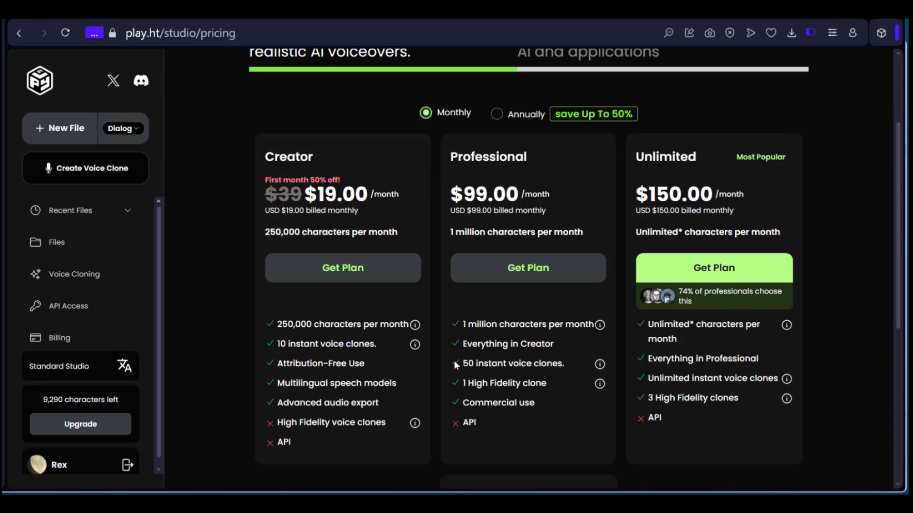
{"action": "mouse_move", "coordinate": [645, 285]}
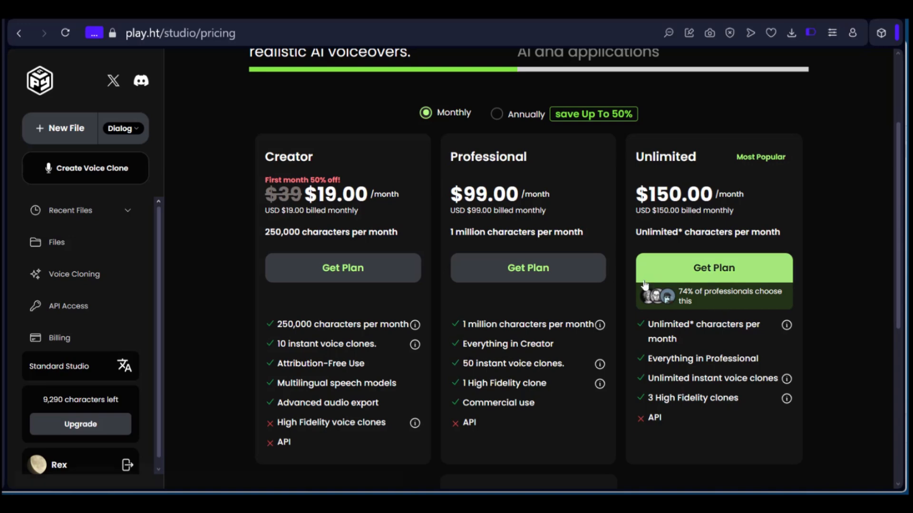
{"action": "mouse_move", "coordinate": [74, 274]}
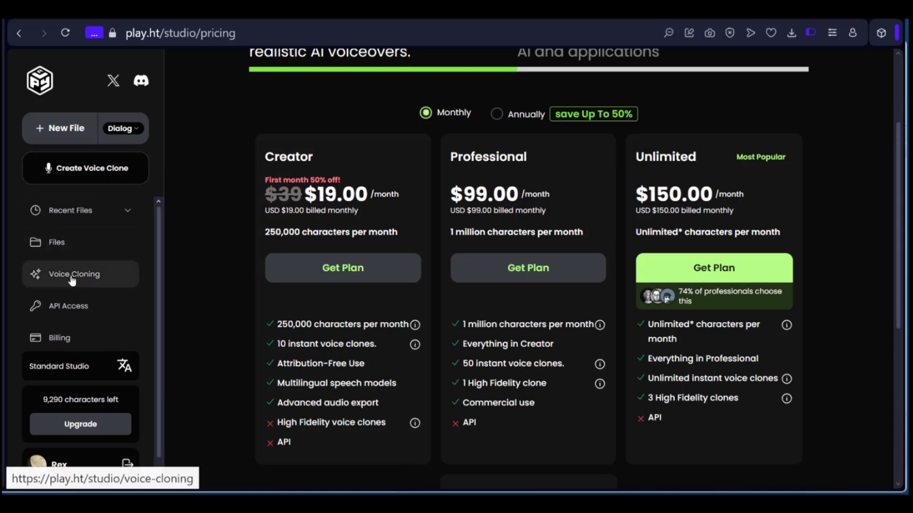
Step: Begin an Instant voice clone from the Voice Cloning page, keeping English as the input language
{"action": "left_click", "coordinate": [74, 273]}
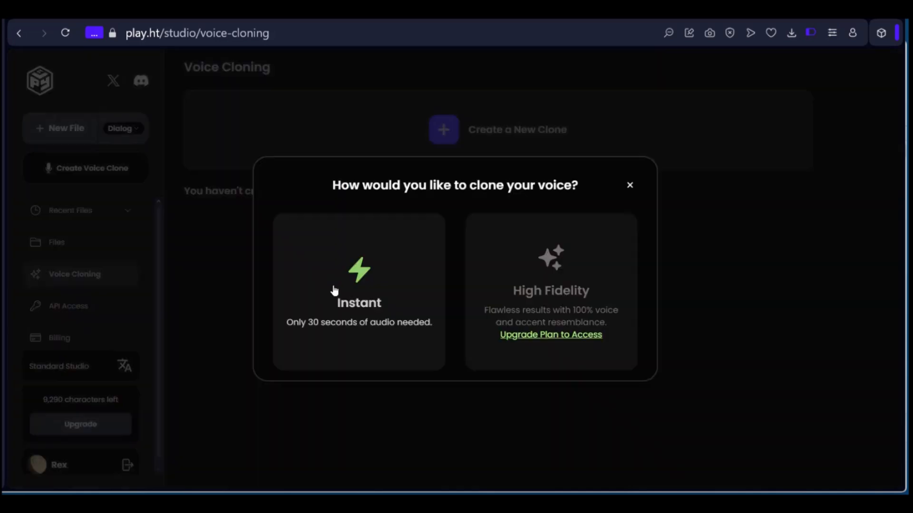
{"action": "left_click", "coordinate": [358, 291]}
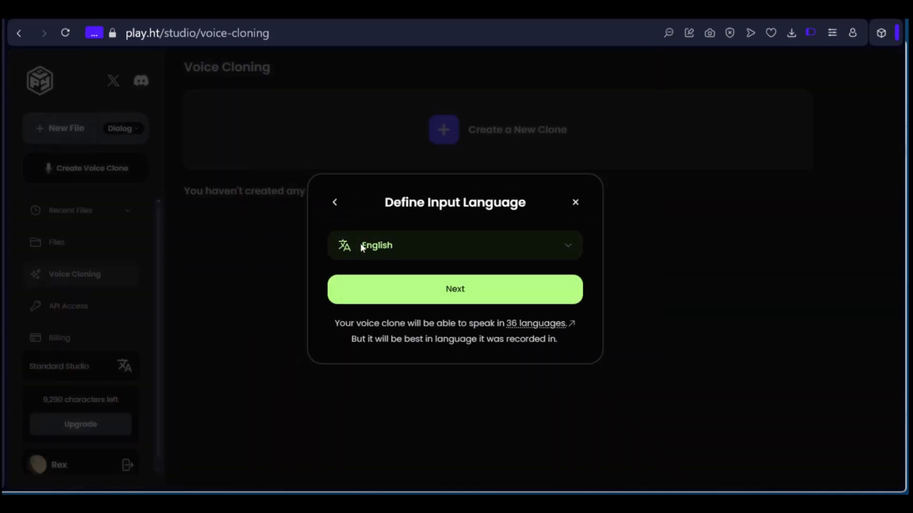
{"action": "left_click", "coordinate": [454, 246]}
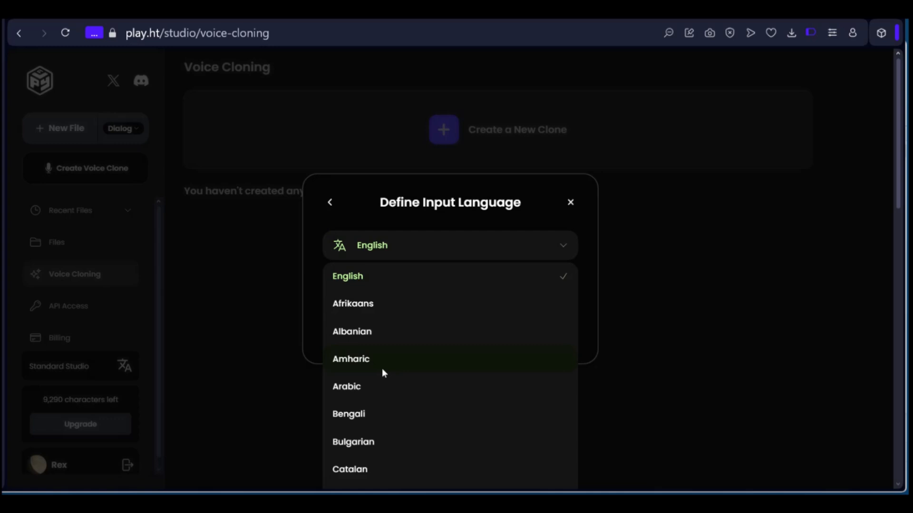
{"action": "mouse_move", "coordinate": [424, 246]}
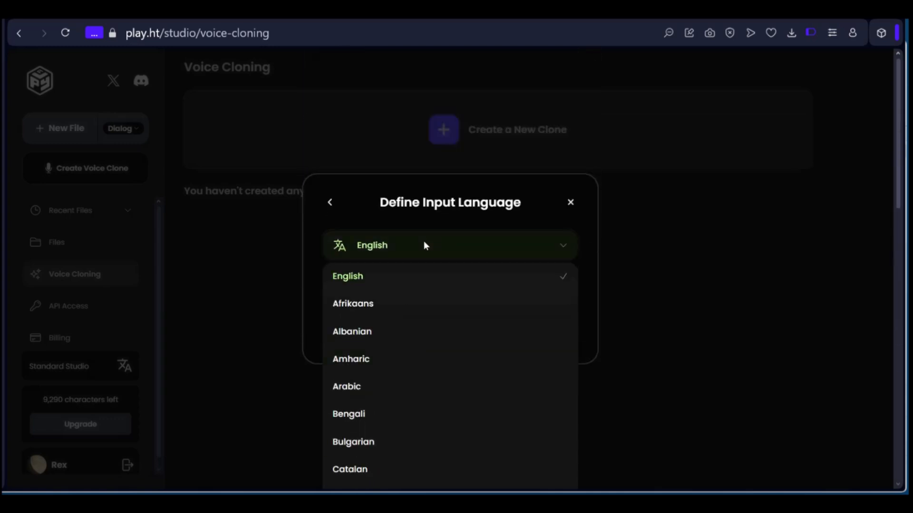
{"action": "left_click", "coordinate": [348, 276]}
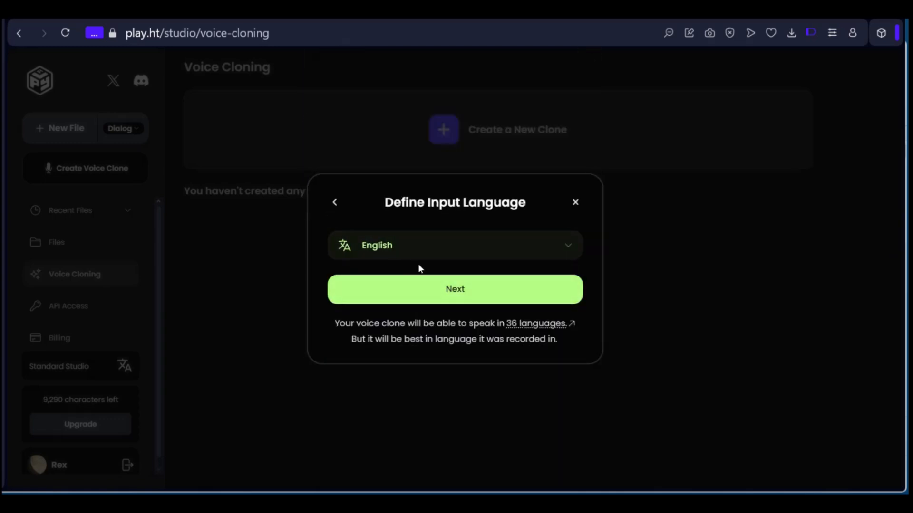
{"action": "left_click", "coordinate": [454, 289]}
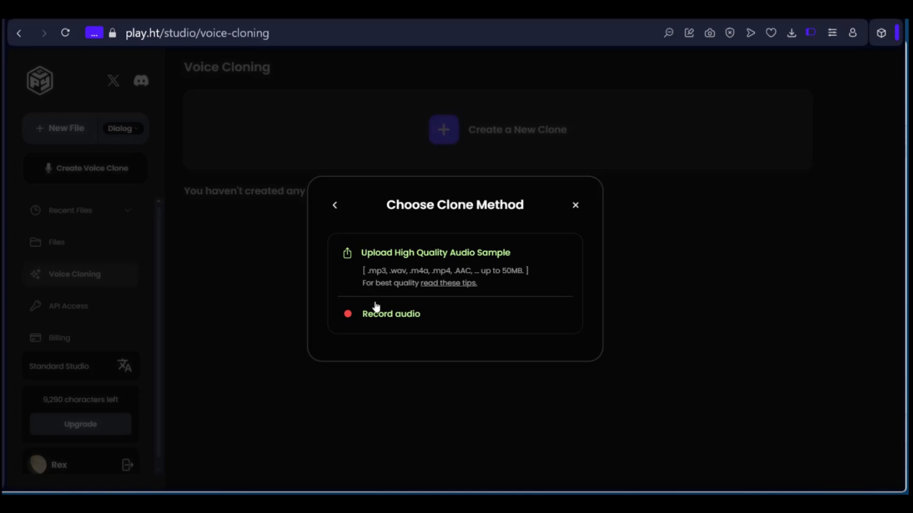
{"action": "mouse_move", "coordinate": [430, 265]}
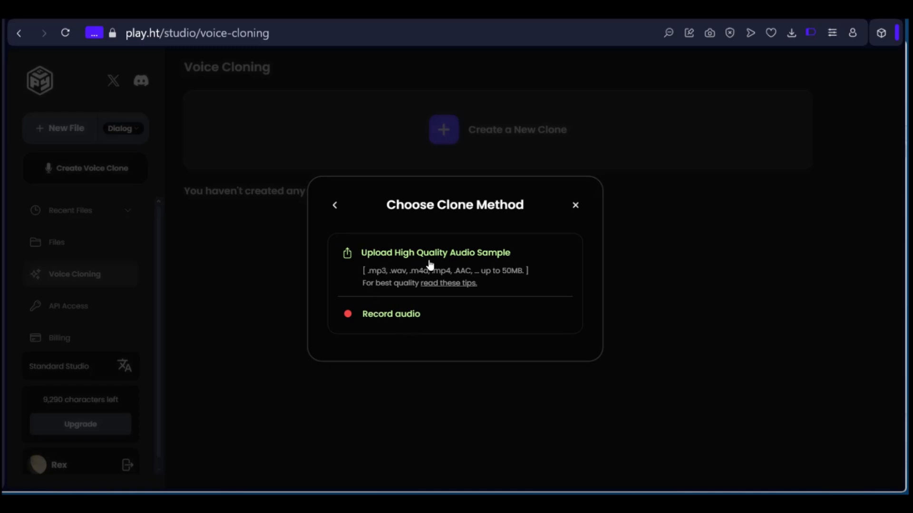
{"action": "mouse_move", "coordinate": [378, 274]}
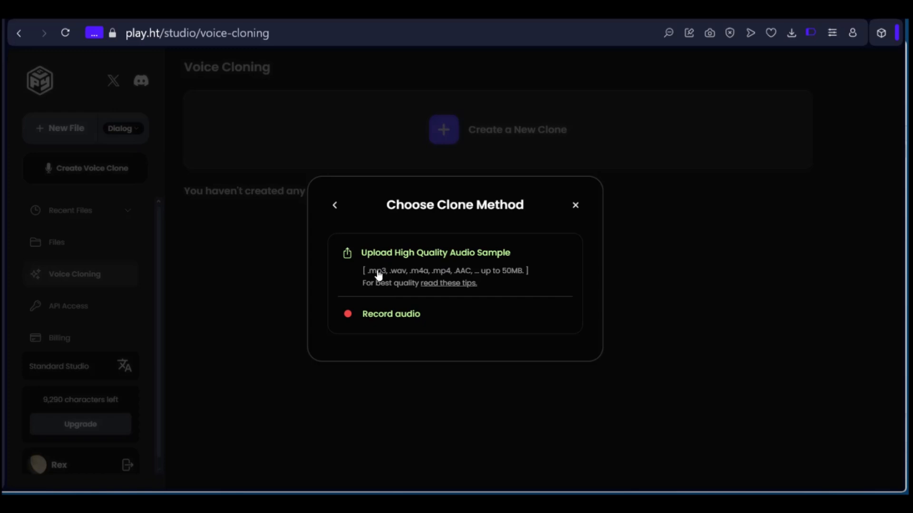
{"action": "mouse_move", "coordinate": [446, 280]}
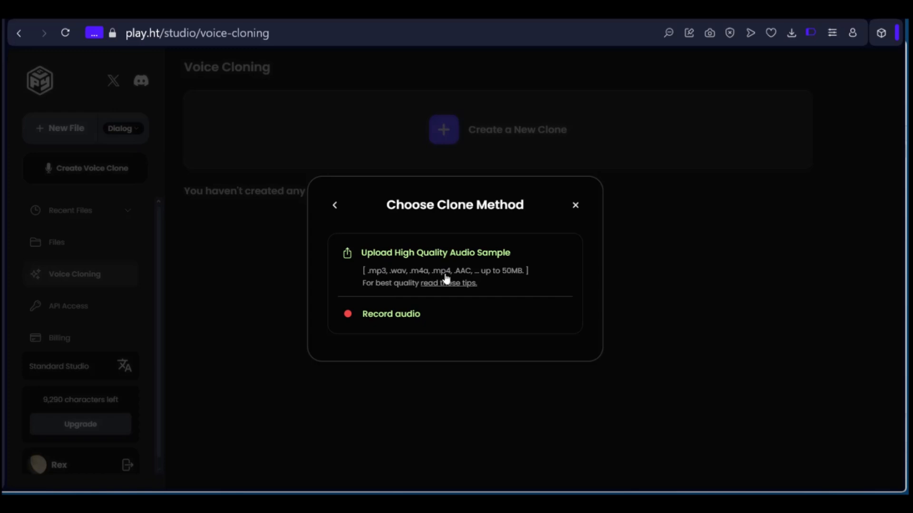
{"action": "mouse_move", "coordinate": [495, 283]}
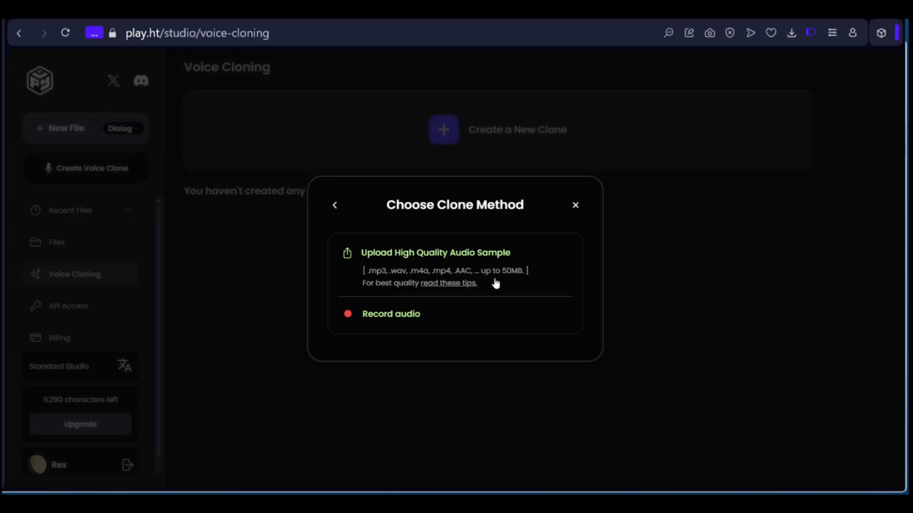
{"action": "mouse_move", "coordinate": [474, 288]}
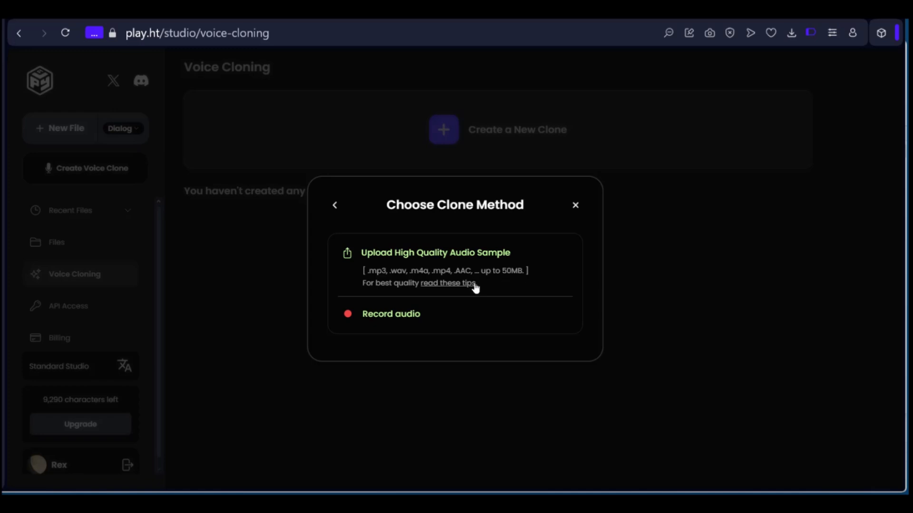
{"action": "mouse_move", "coordinate": [395, 298]}
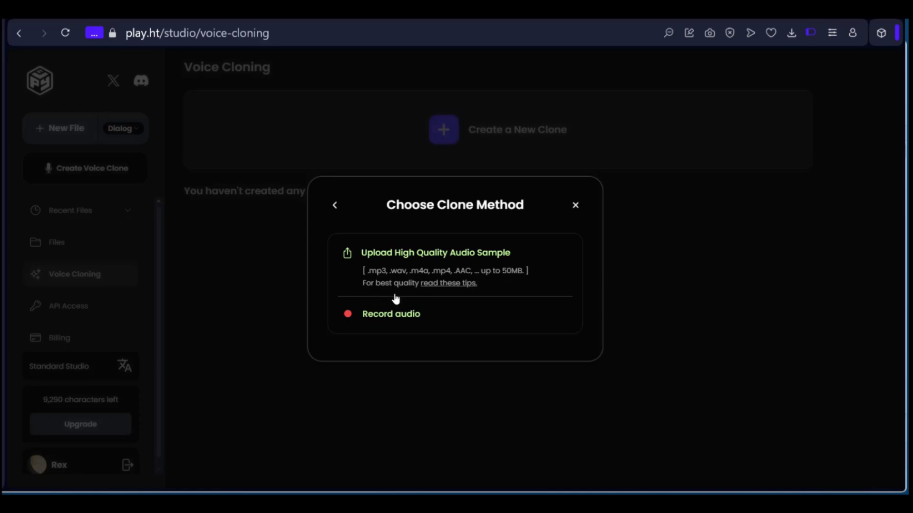
{"action": "mouse_move", "coordinate": [442, 292]}
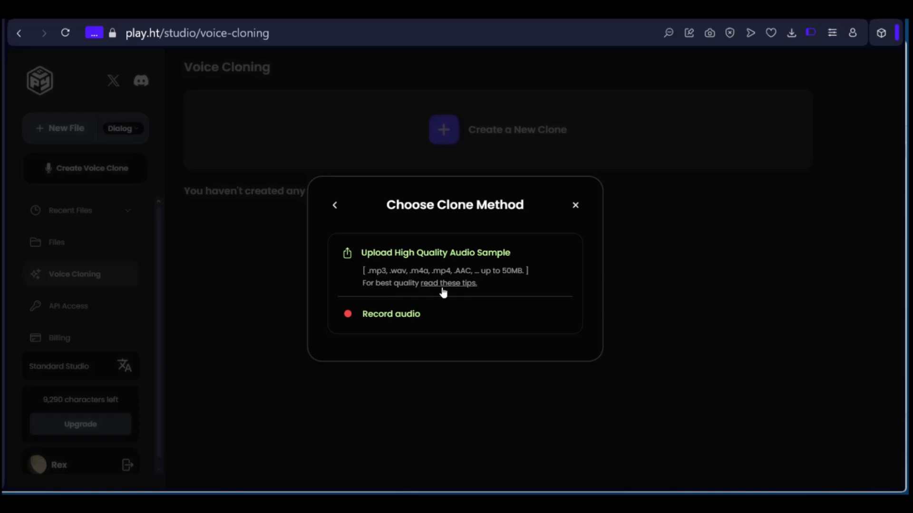
{"action": "mouse_move", "coordinate": [454, 289]}
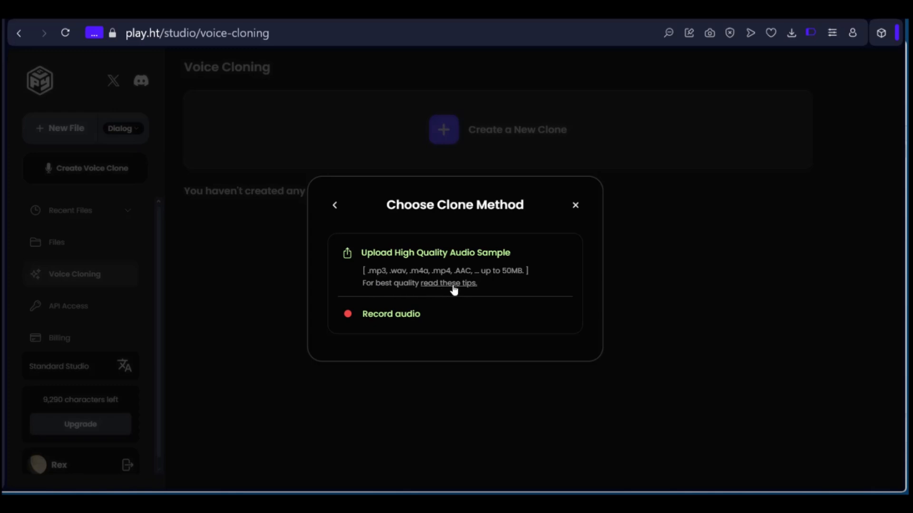
{"action": "mouse_move", "coordinate": [426, 274]}
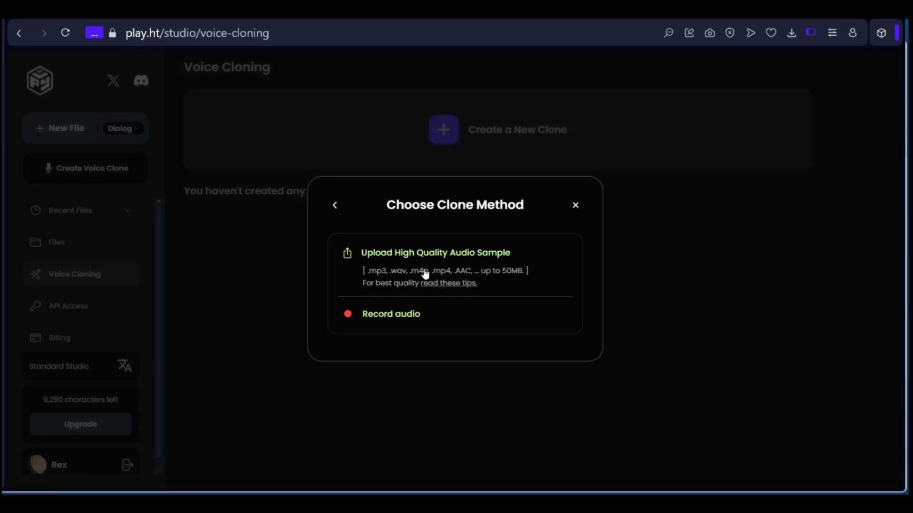
{"action": "mouse_move", "coordinate": [379, 301]}
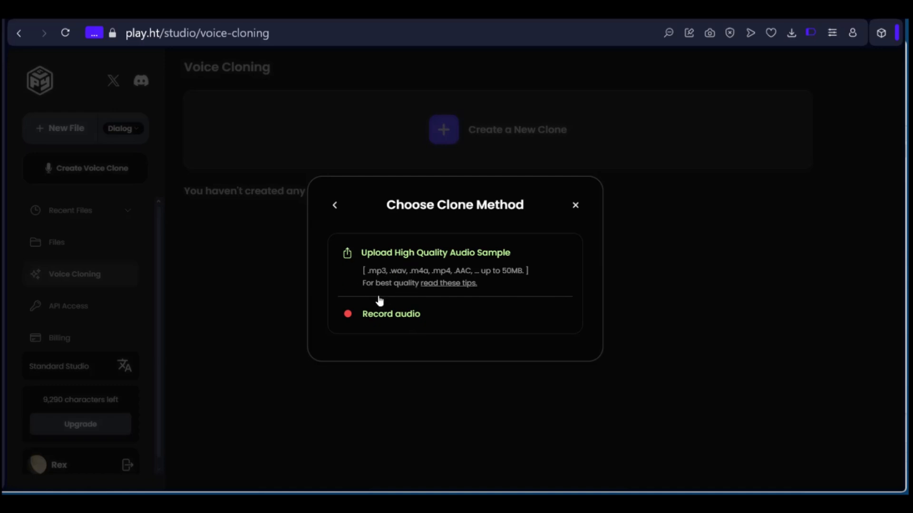
{"action": "mouse_move", "coordinate": [478, 402]}
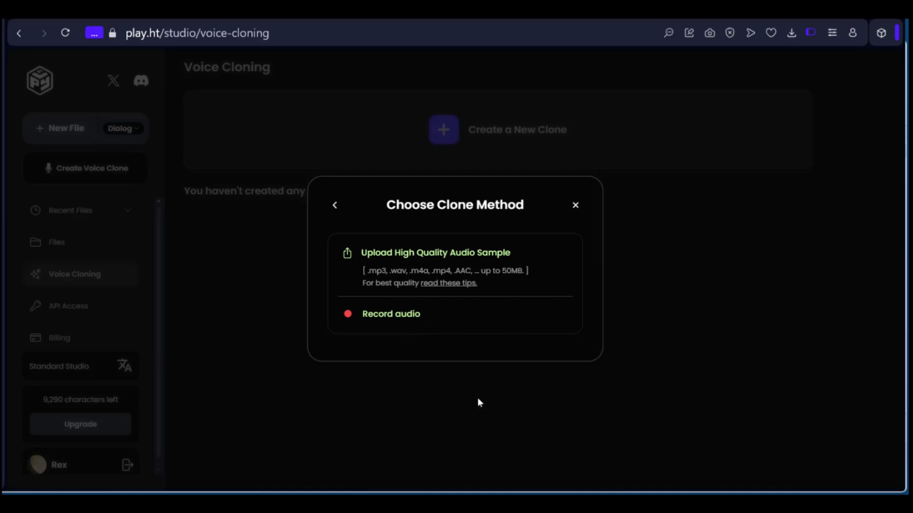
{"action": "mouse_move", "coordinate": [395, 320]}
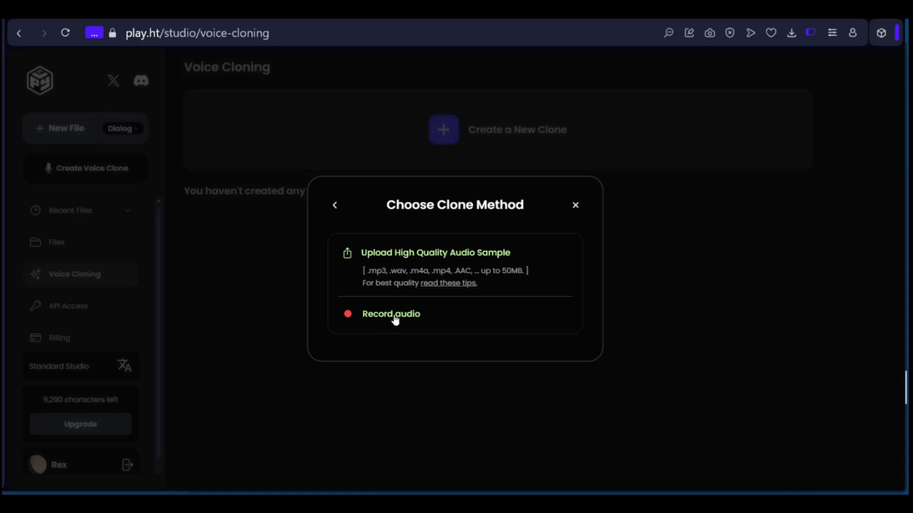
{"action": "mouse_move", "coordinate": [378, 320]}
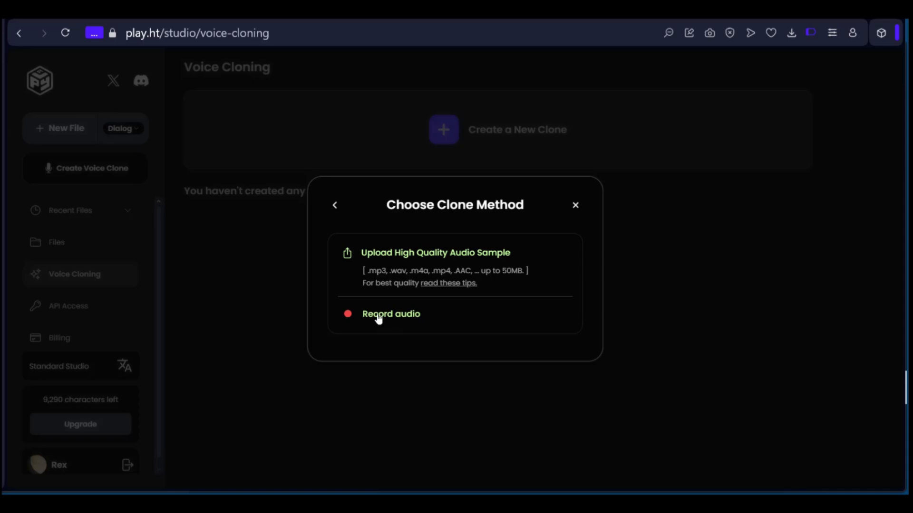
{"action": "mouse_move", "coordinate": [387, 255]}
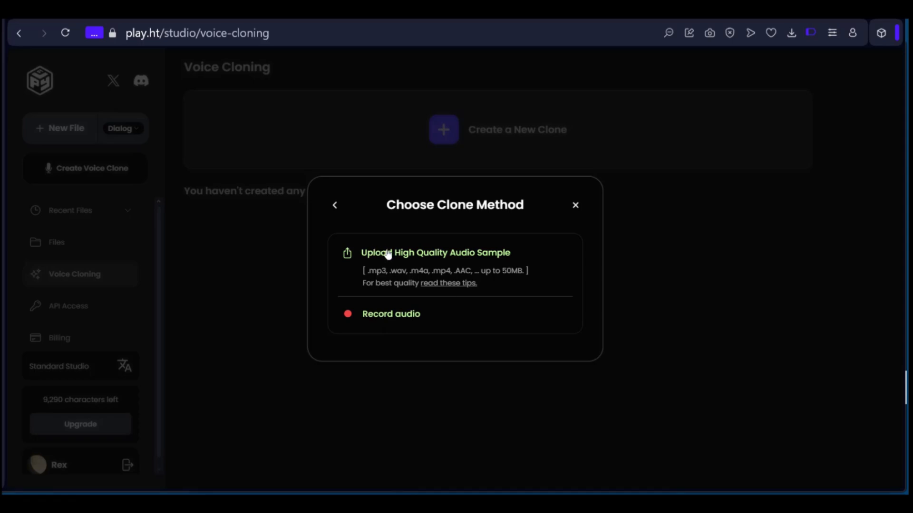
{"action": "mouse_move", "coordinate": [584, 240]}
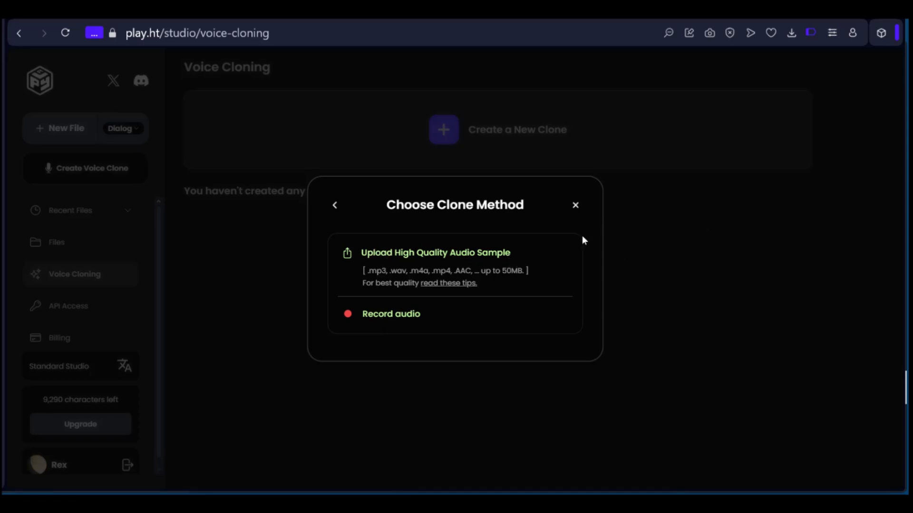
{"action": "mouse_move", "coordinate": [394, 258]}
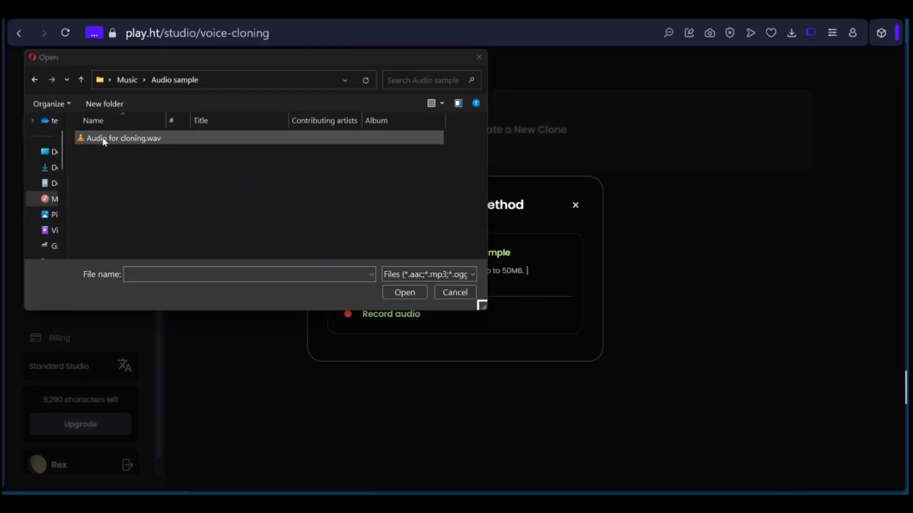
Step: Upload 'Audio for cloning.wav' as the high quality audio sample
{"action": "left_click", "coordinate": [123, 138]}
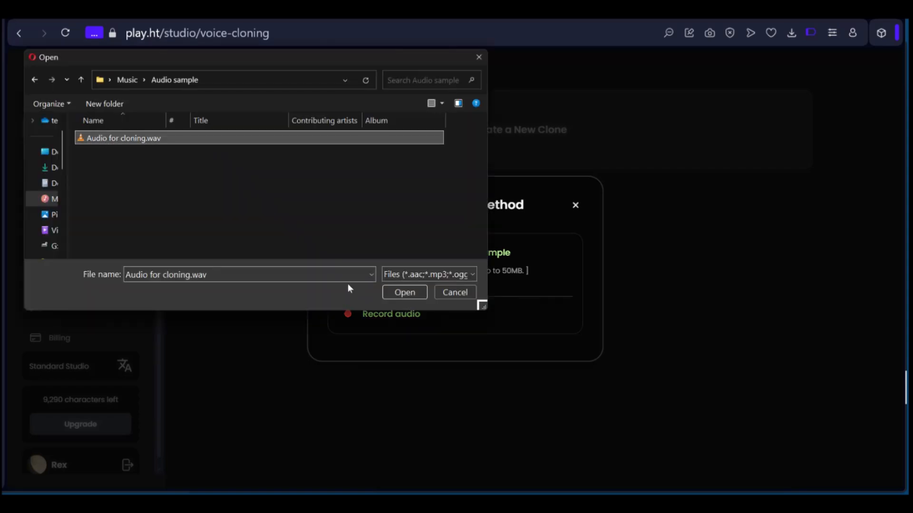
{"action": "left_click", "coordinate": [404, 292]}
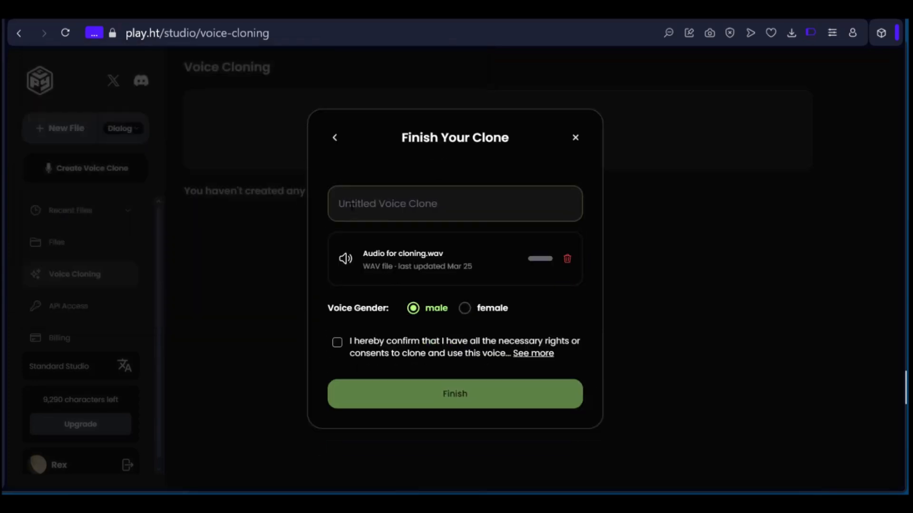
Step: Name the clone 'My First Clone', confirm voice-use rights and finish creating it
{"action": "type", "text": "My First Clone"}
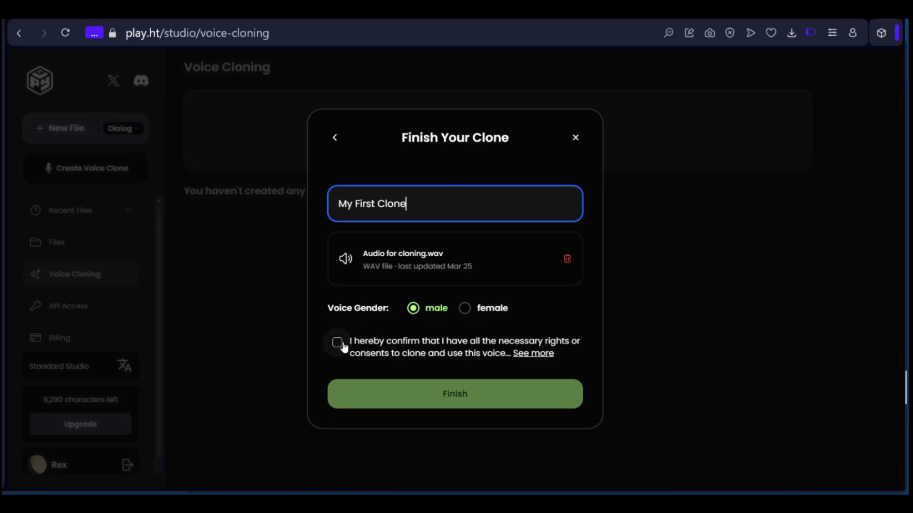
{"action": "left_click", "coordinate": [338, 342]}
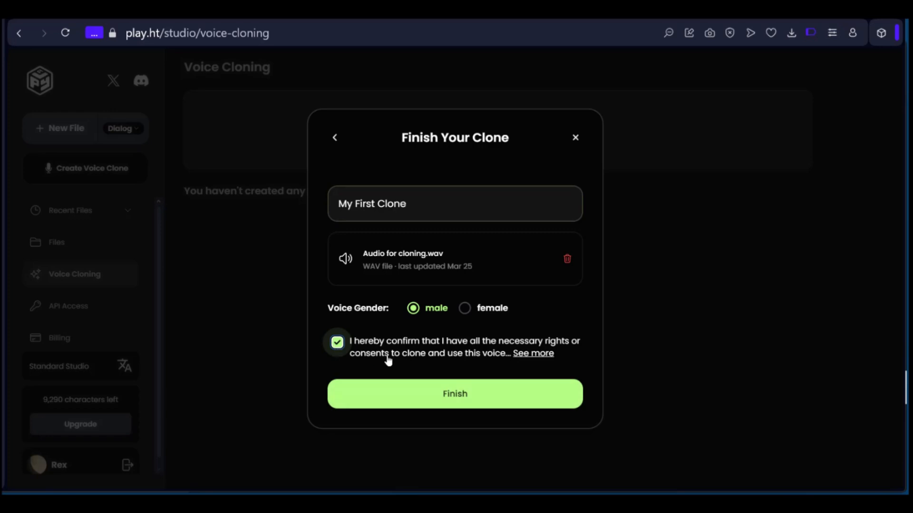
{"action": "mouse_move", "coordinate": [416, 362]}
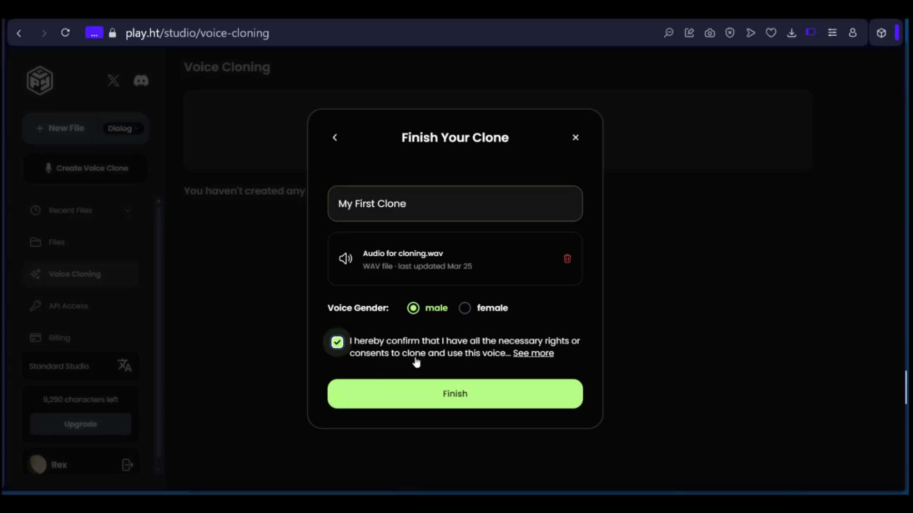
{"action": "mouse_move", "coordinate": [457, 377]}
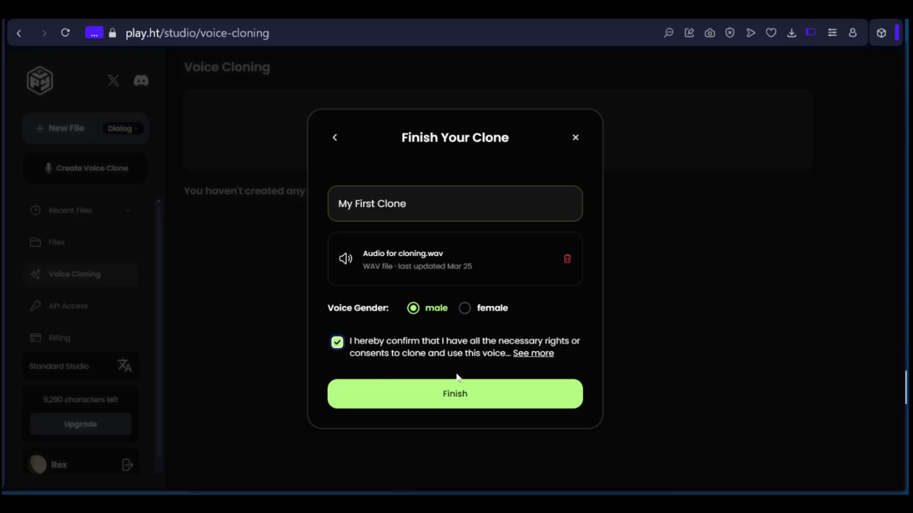
{"action": "mouse_move", "coordinate": [444, 354]}
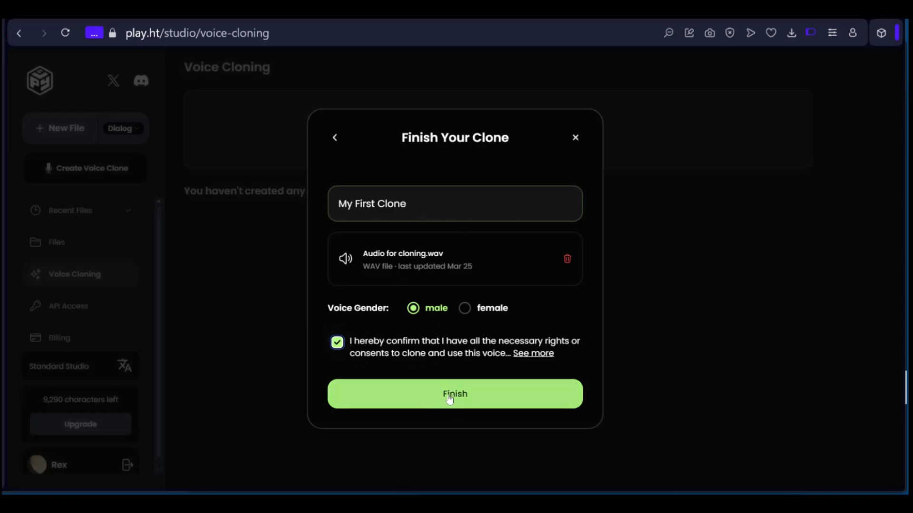
{"action": "left_click", "coordinate": [454, 394]}
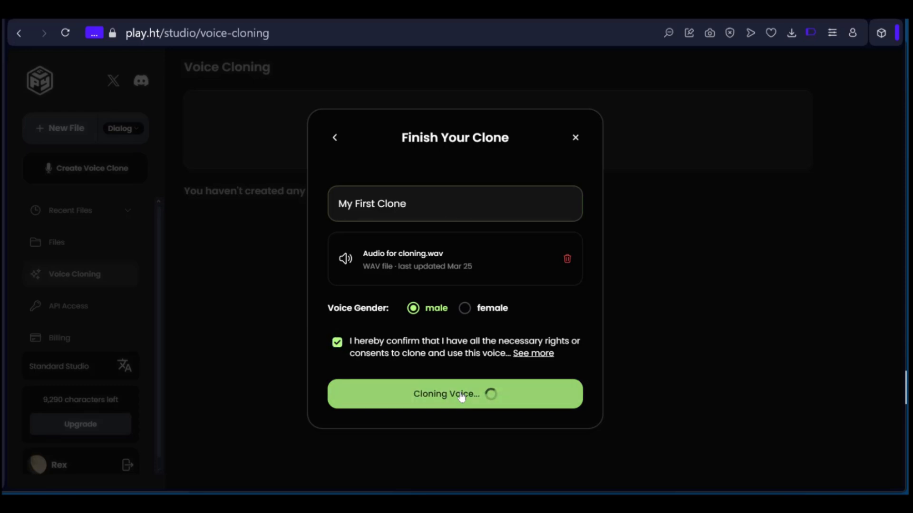
{"action": "left_click", "coordinate": [454, 393]}
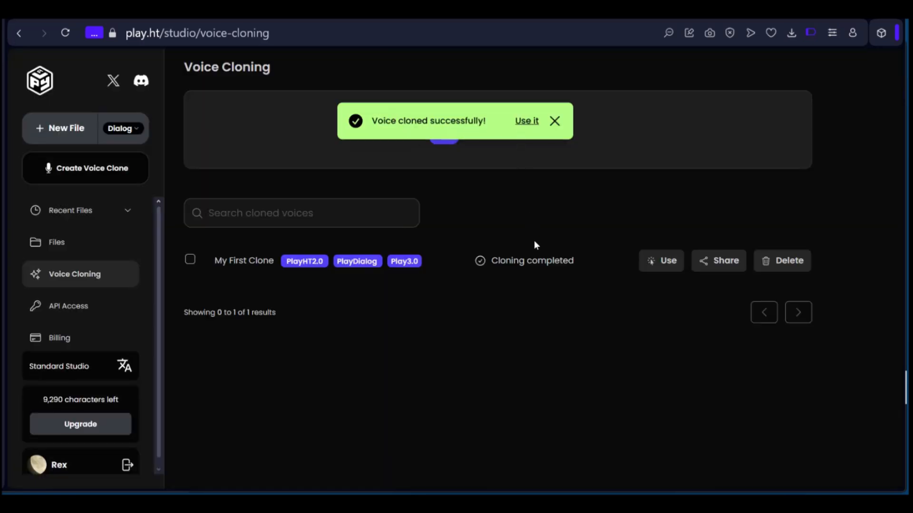
{"action": "mouse_move", "coordinate": [717, 260]}
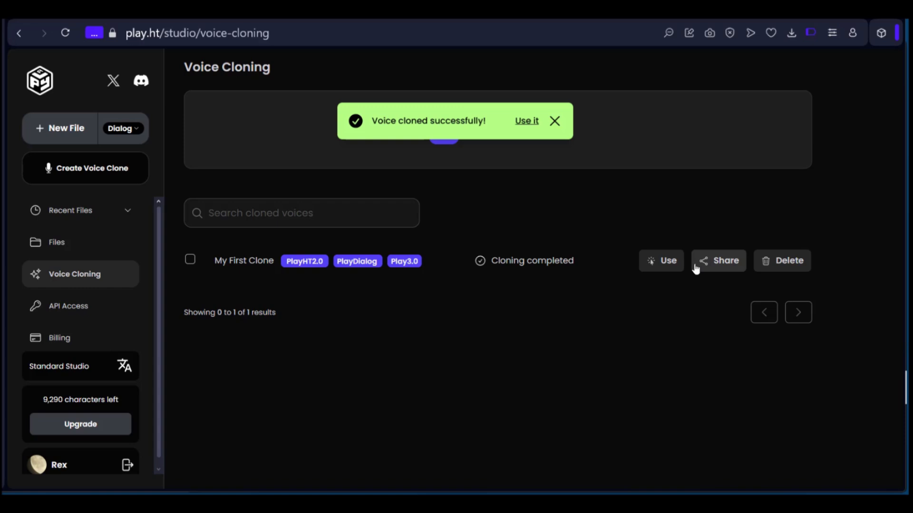
Step: Use My First Clone, opening a new untitled studio file with it as the voice
{"action": "left_click", "coordinate": [553, 120]}
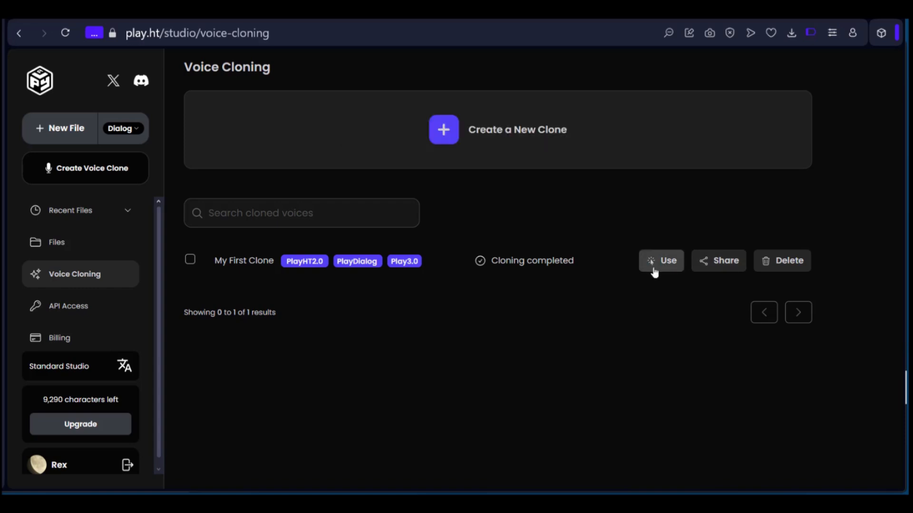
{"action": "mouse_move", "coordinate": [697, 277]}
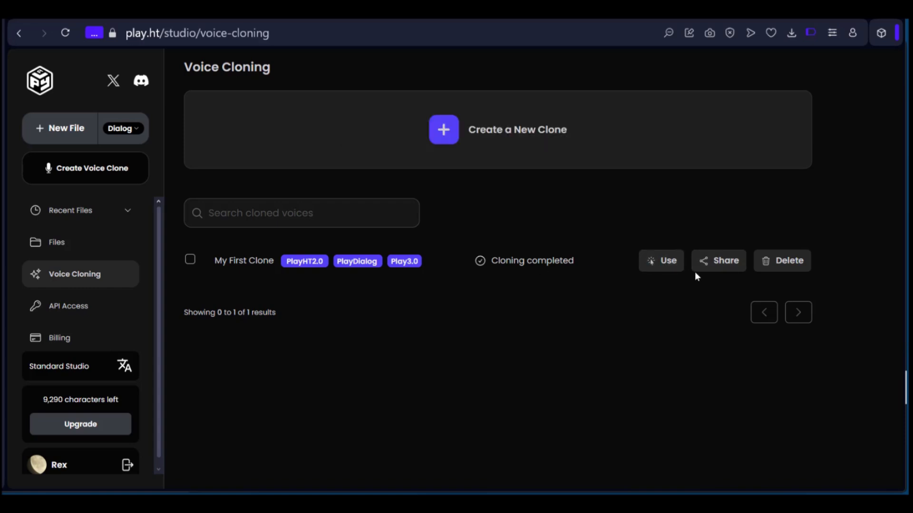
{"action": "mouse_move", "coordinate": [789, 260]}
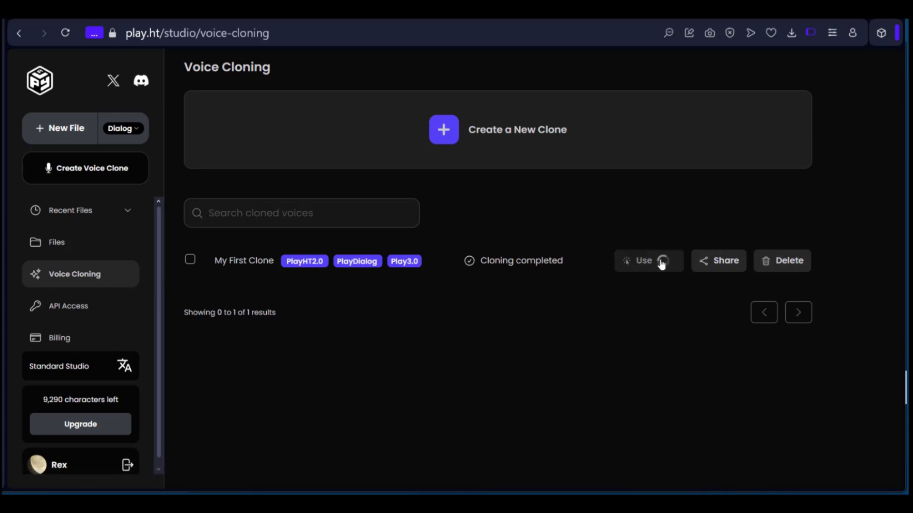
{"action": "left_click", "coordinate": [642, 261]}
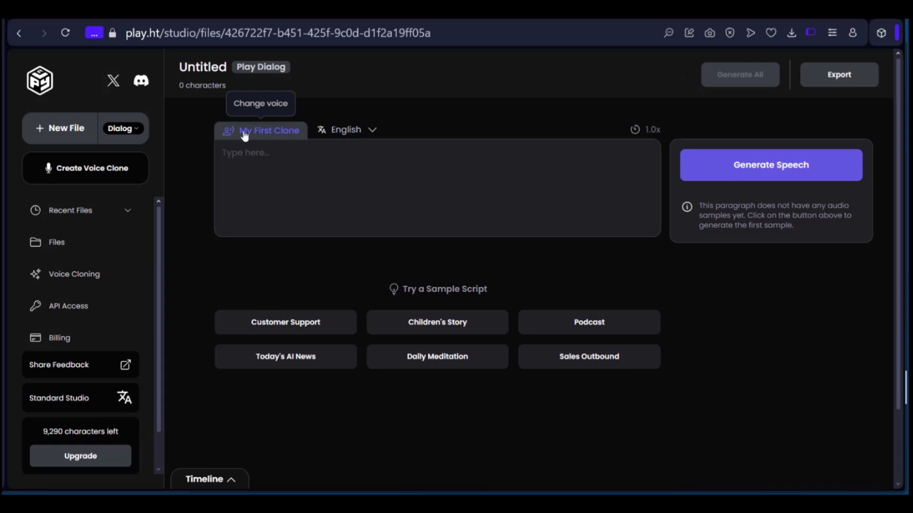
{"action": "mouse_move", "coordinate": [343, 137]}
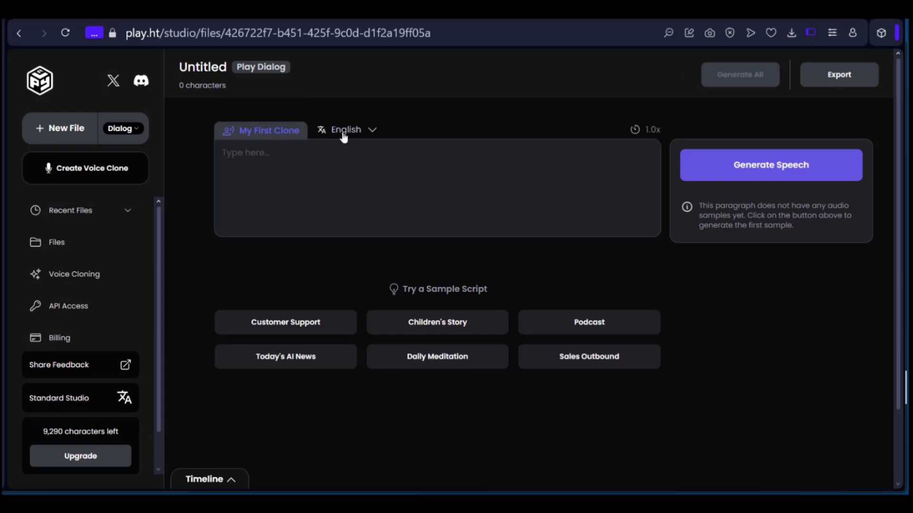
{"action": "mouse_move", "coordinate": [254, 133]}
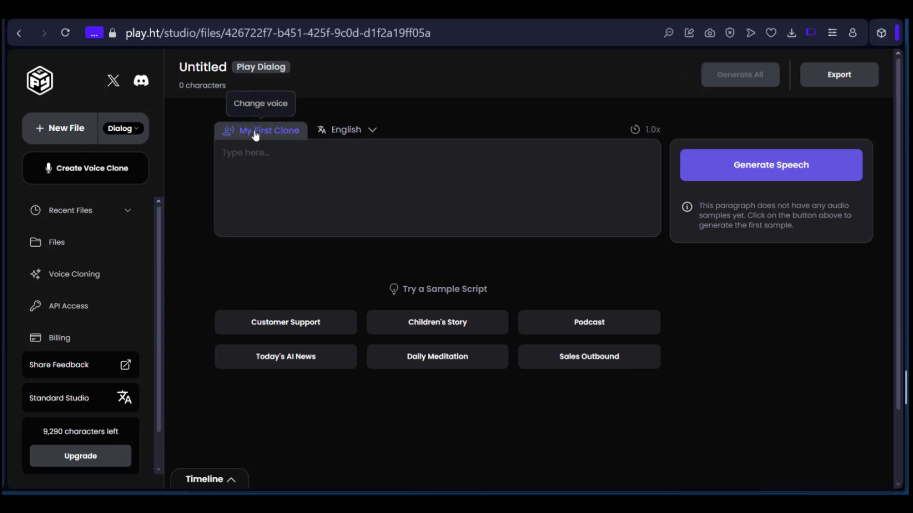
{"action": "left_click", "coordinate": [268, 130]}
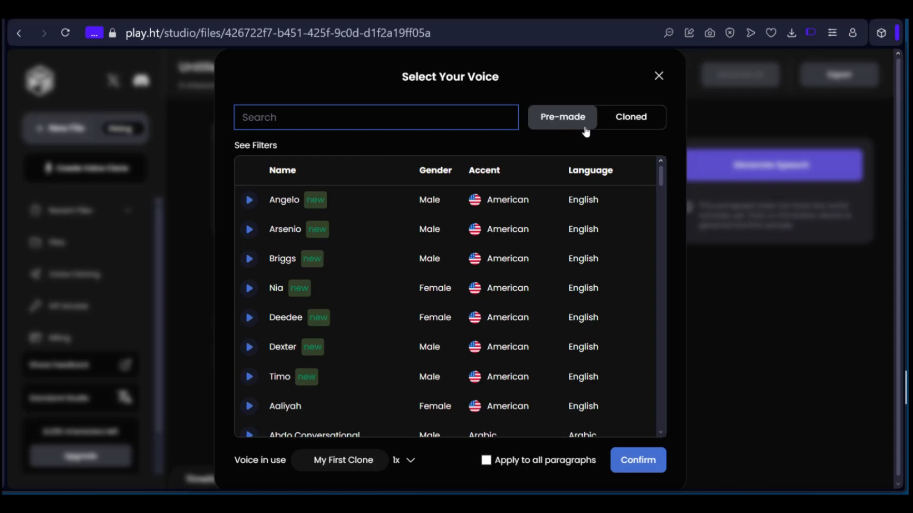
{"action": "mouse_move", "coordinate": [546, 125]}
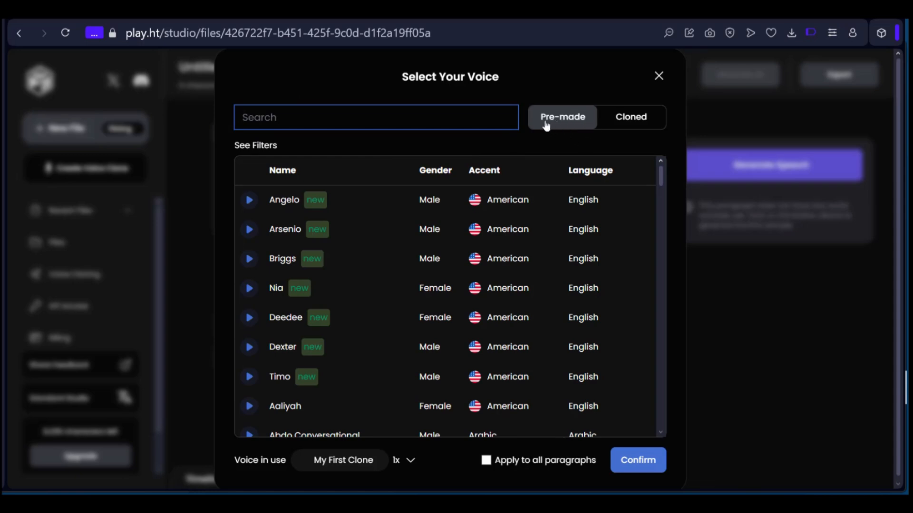
{"action": "left_click", "coordinate": [629, 117]}
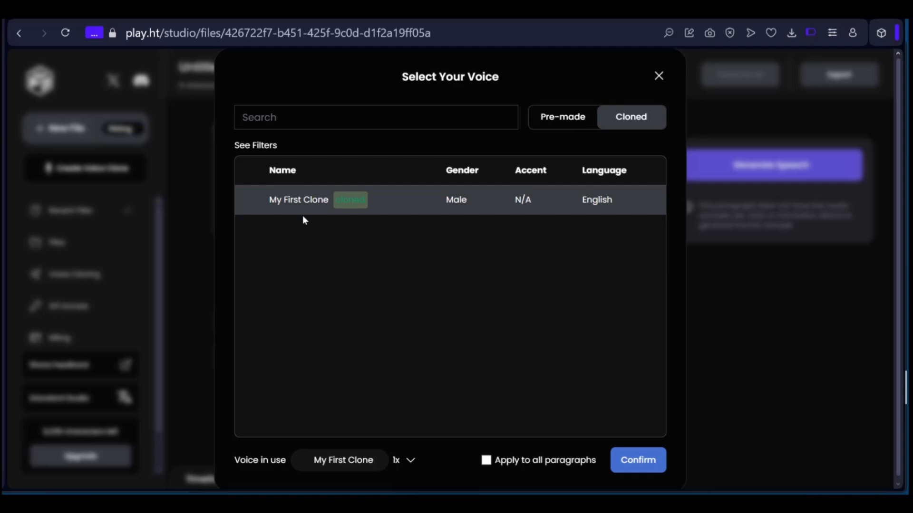
{"action": "mouse_move", "coordinate": [529, 349]}
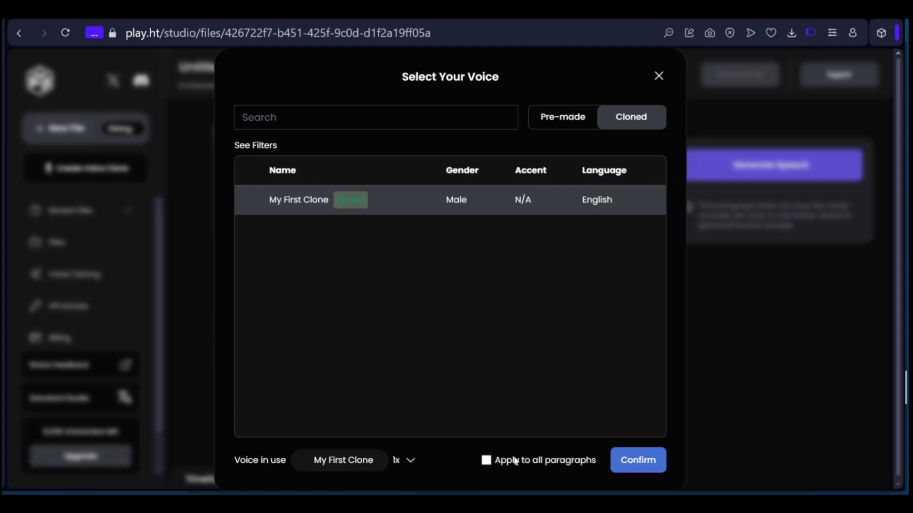
{"action": "left_click", "coordinate": [637, 460]}
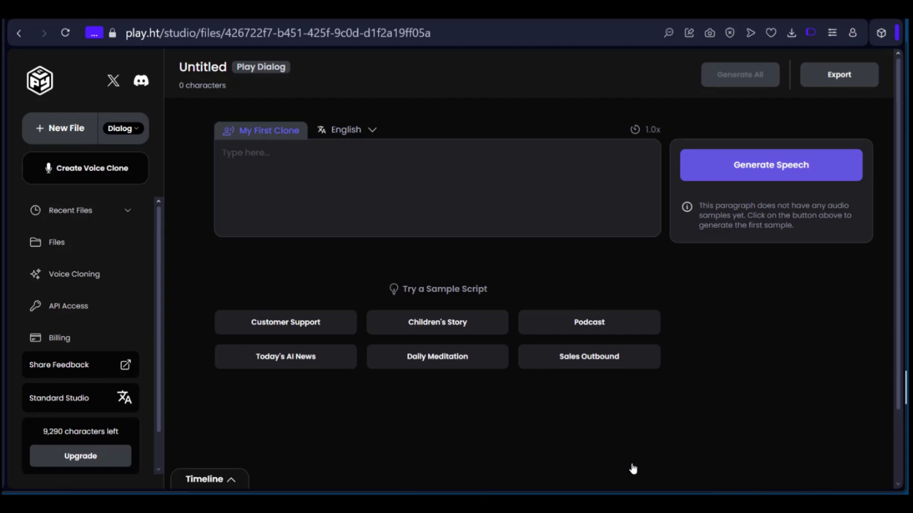
{"action": "mouse_move", "coordinate": [285, 170]}
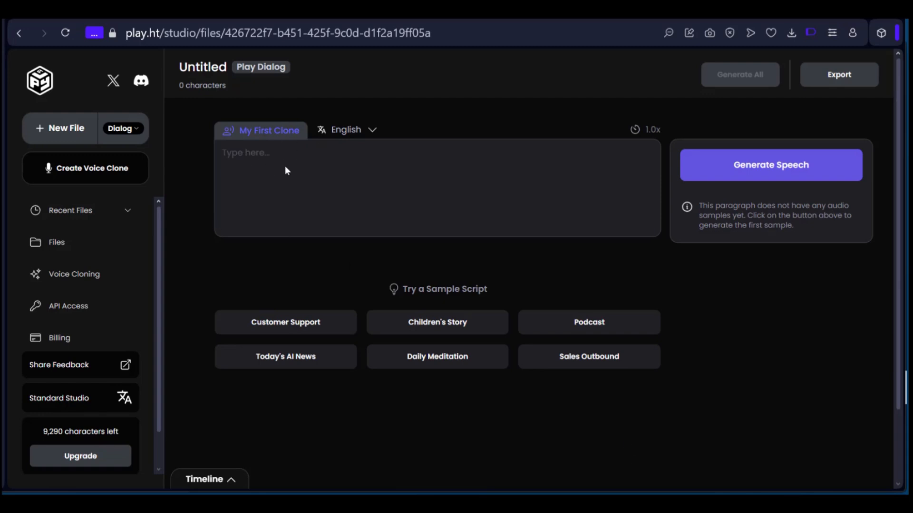
Step: Enter the script 'Hello Guys! this is my first trial to show you how to clone a voice. Awesome right!!' and generate speech
{"action": "type", "text": "Hello Guys! this is my first trial to show you how to clone a voice. Awesome right!!"}
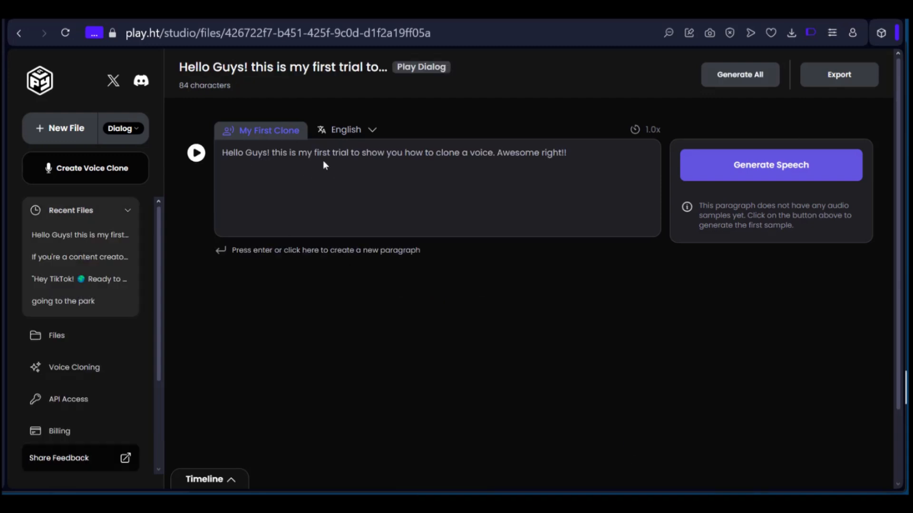
{"action": "mouse_move", "coordinate": [637, 165]}
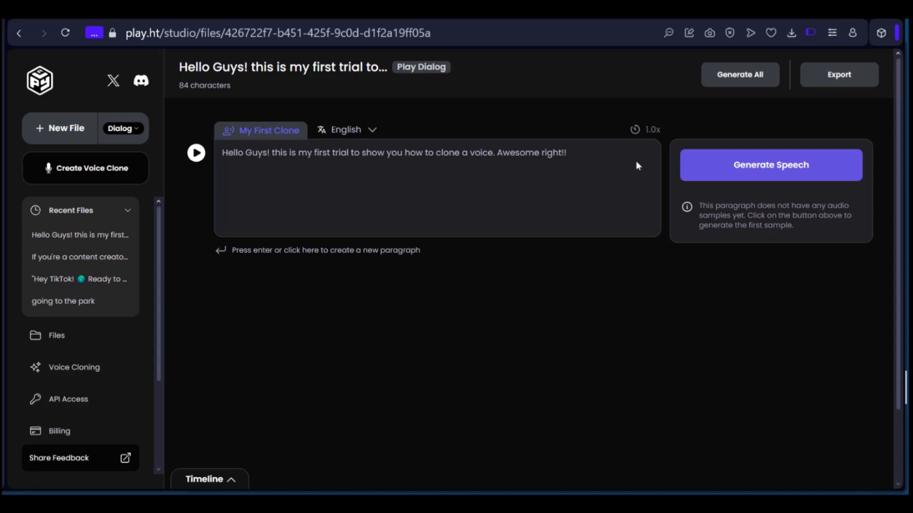
{"action": "mouse_move", "coordinate": [520, 173]}
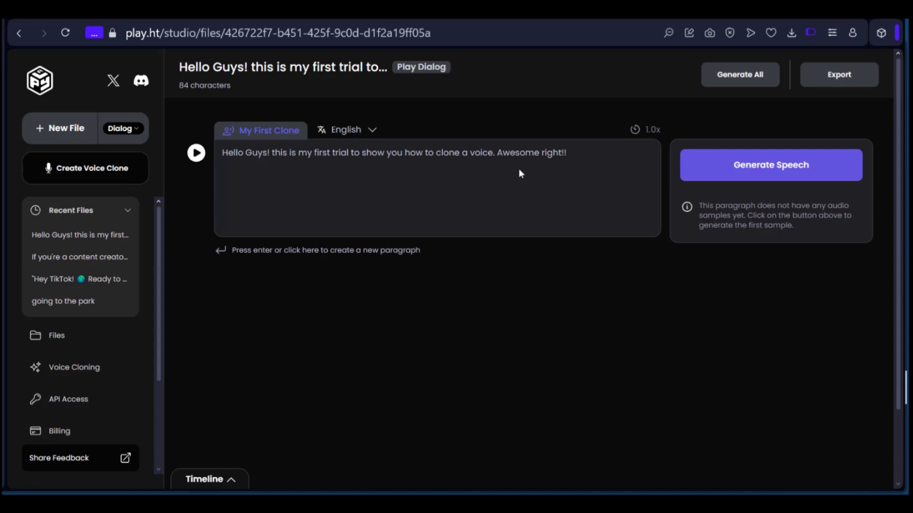
{"action": "mouse_move", "coordinate": [776, 169]}
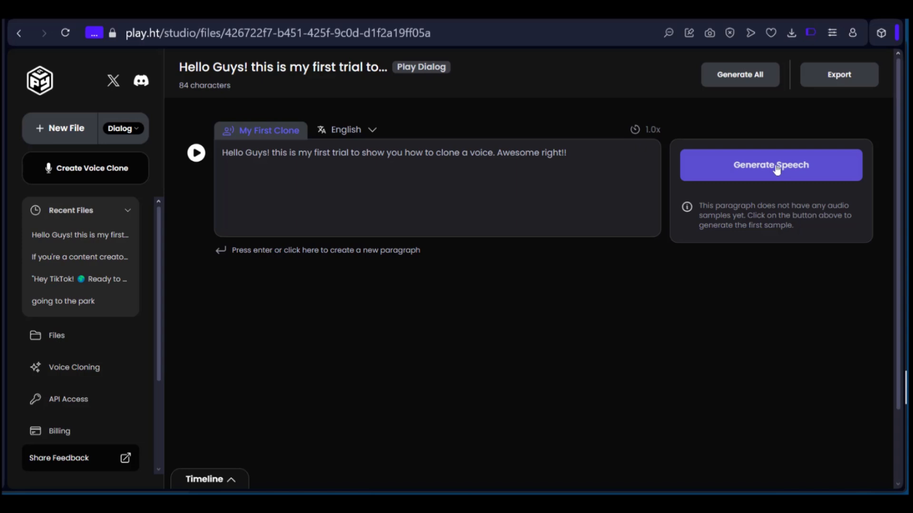
{"action": "mouse_move", "coordinate": [747, 144]}
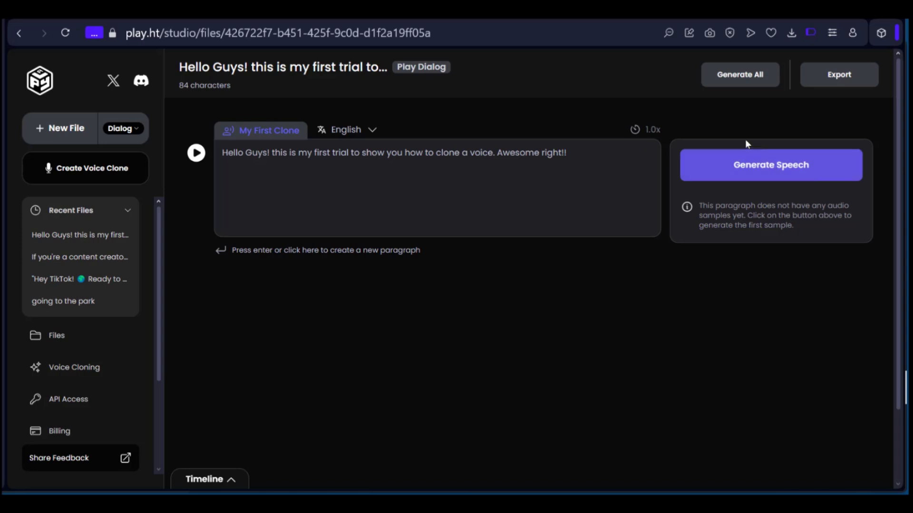
{"action": "mouse_move", "coordinate": [758, 169]}
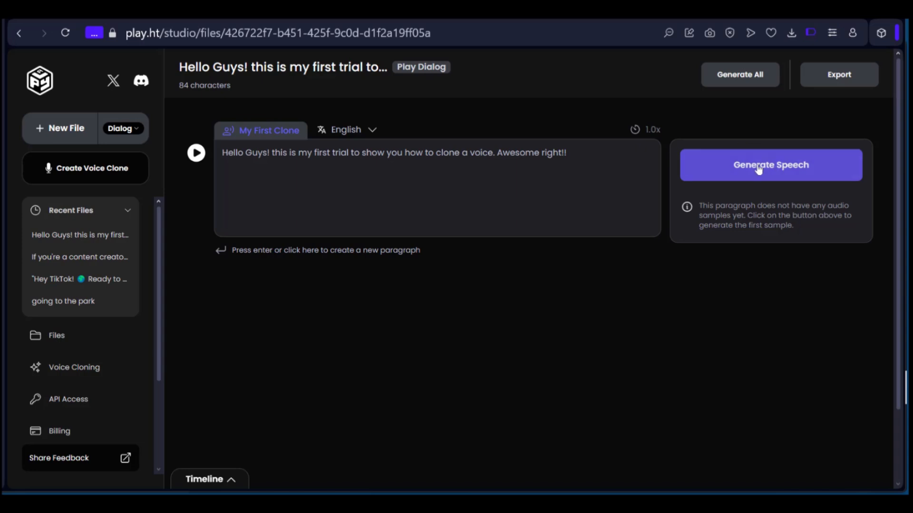
{"action": "left_click", "coordinate": [770, 165]}
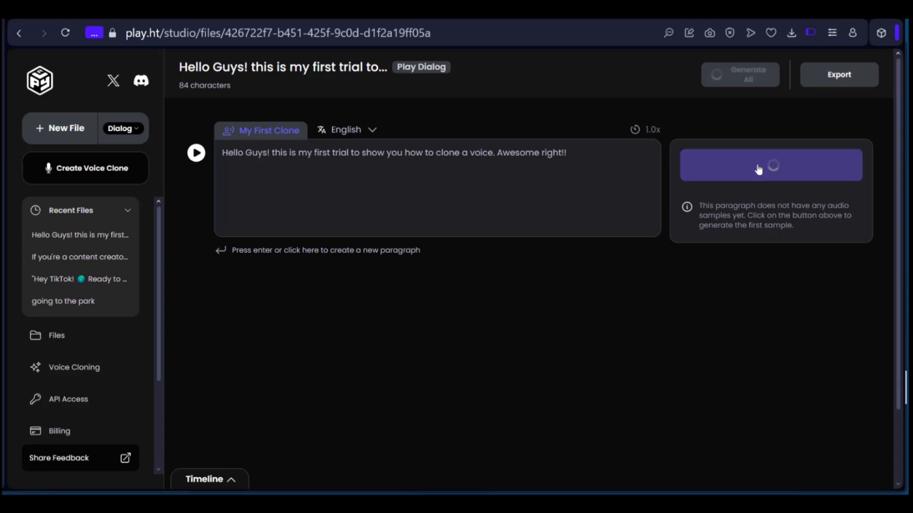
{"action": "left_click", "coordinate": [769, 164]}
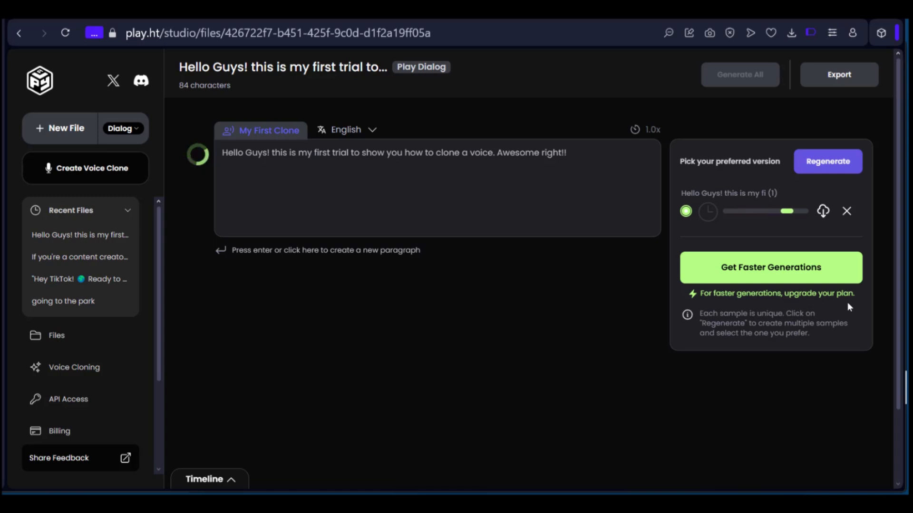
{"action": "mouse_move", "coordinate": [789, 289]}
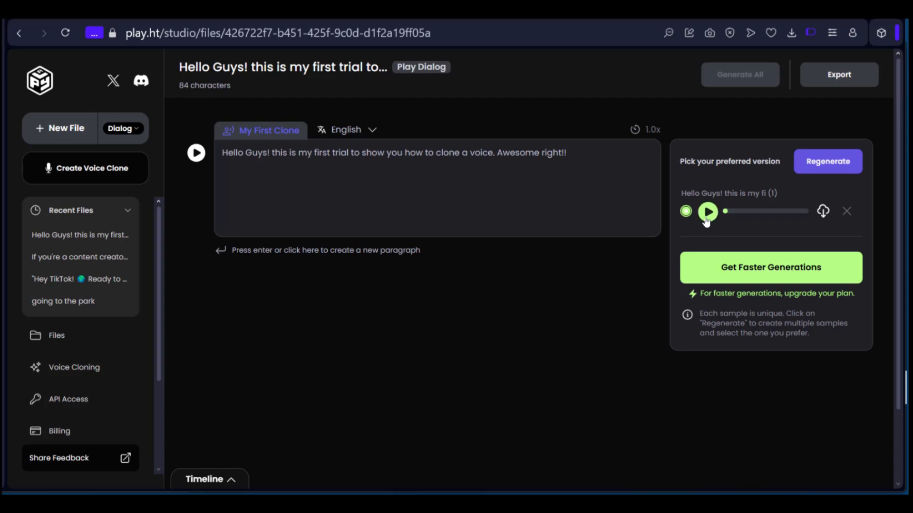
Step: Play and pause the generated My First Clone sample twice, finding download needs a paid plan
{"action": "left_click", "coordinate": [708, 211]}
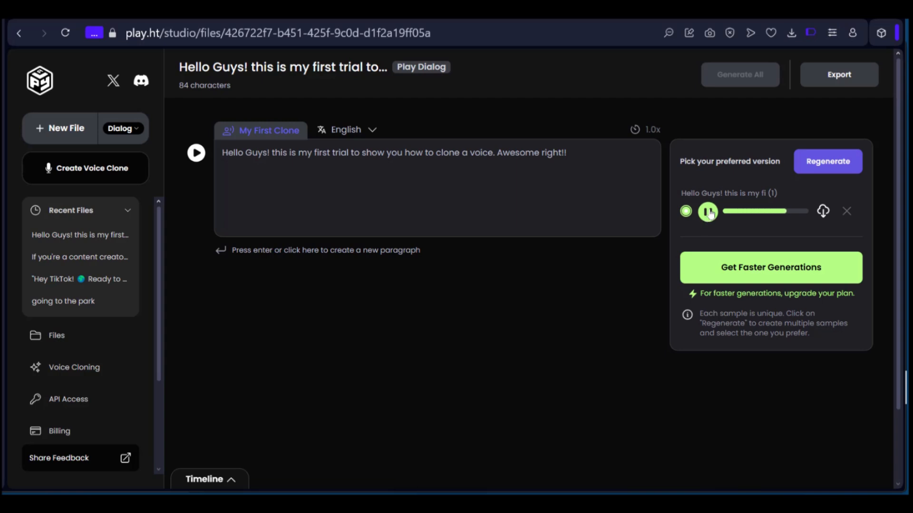
{"action": "left_click", "coordinate": [707, 211]}
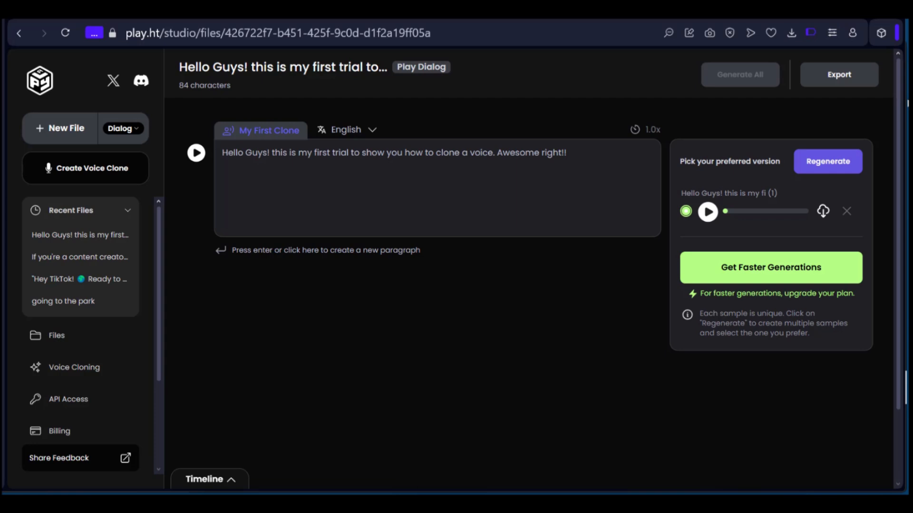
{"action": "mouse_move", "coordinate": [401, 143]}
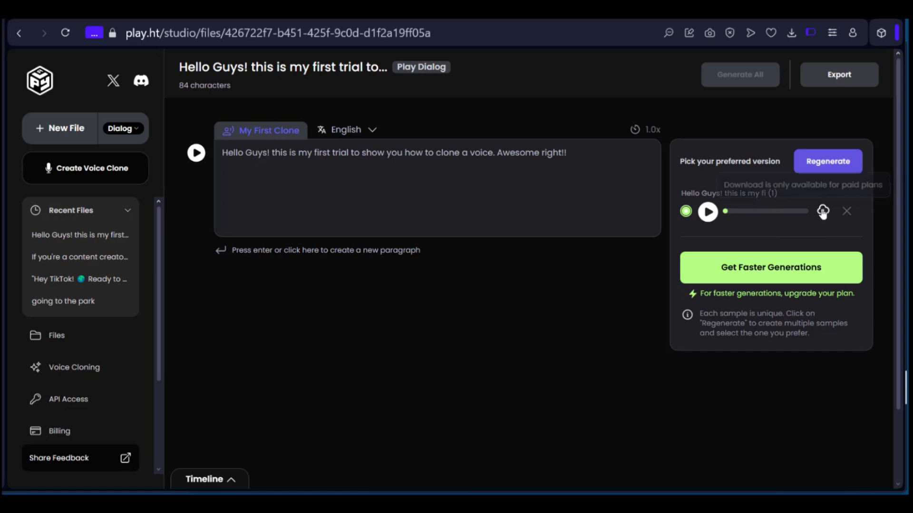
{"action": "mouse_move", "coordinate": [822, 211]}
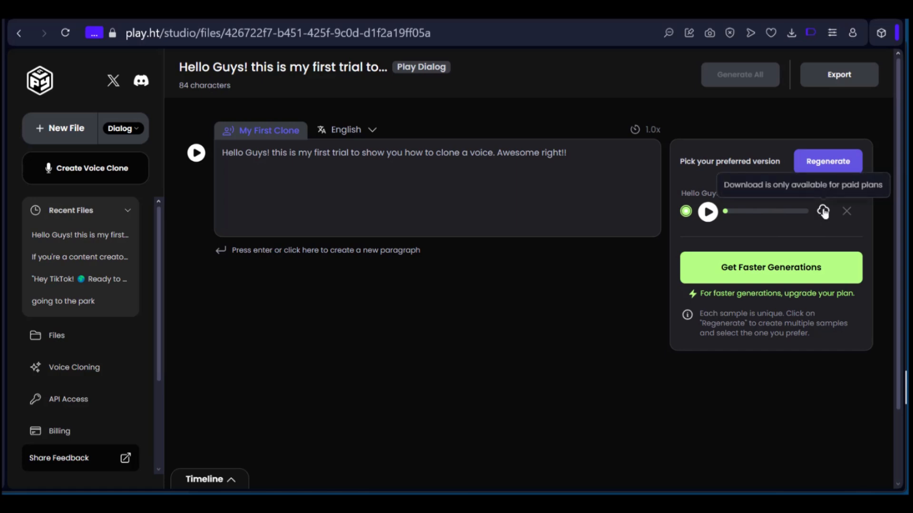
{"action": "left_click", "coordinate": [708, 211]}
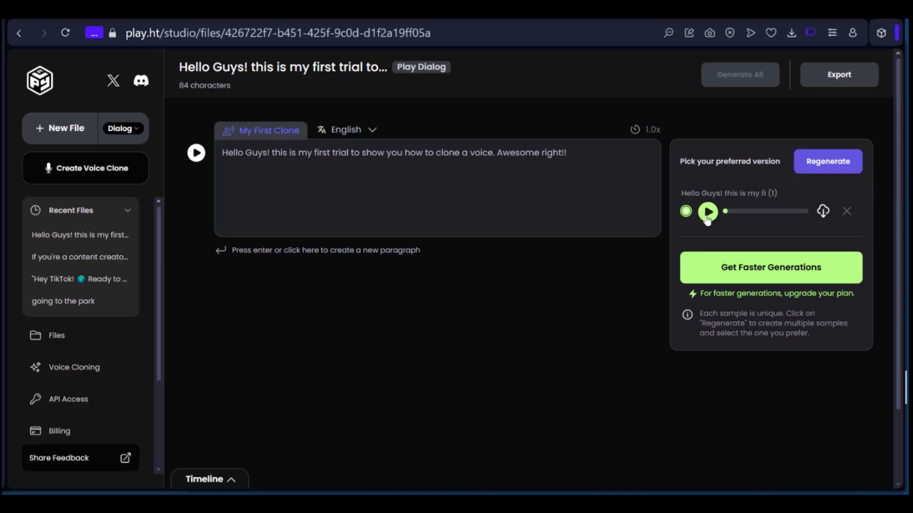
{"action": "left_click", "coordinate": [707, 211]}
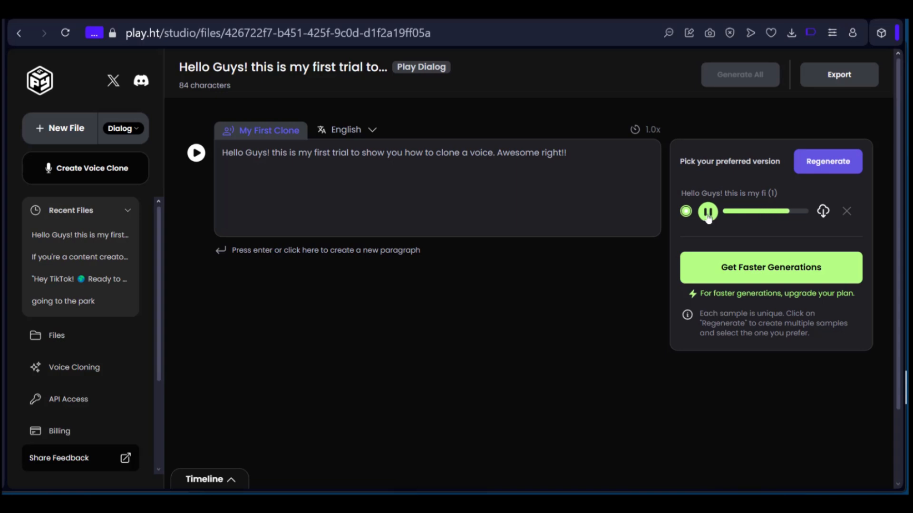
{"action": "left_click", "coordinate": [707, 211]}
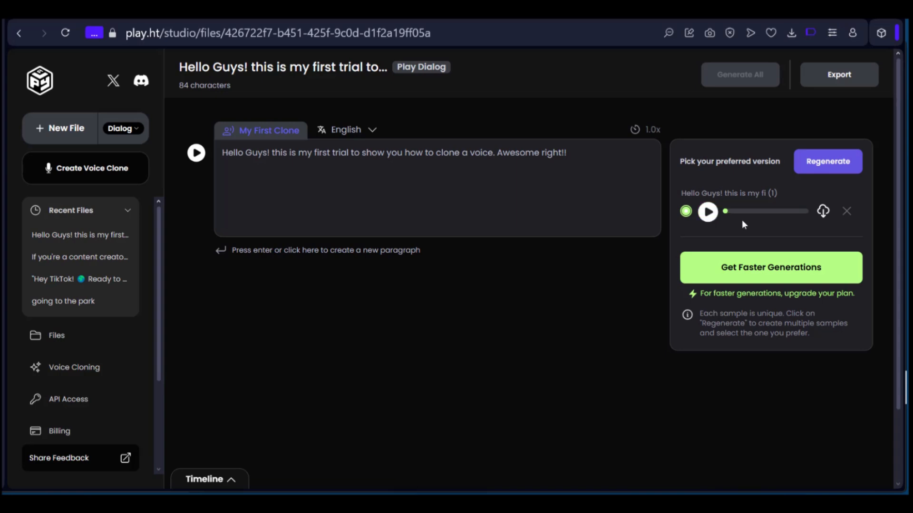
{"action": "mouse_move", "coordinate": [768, 178]}
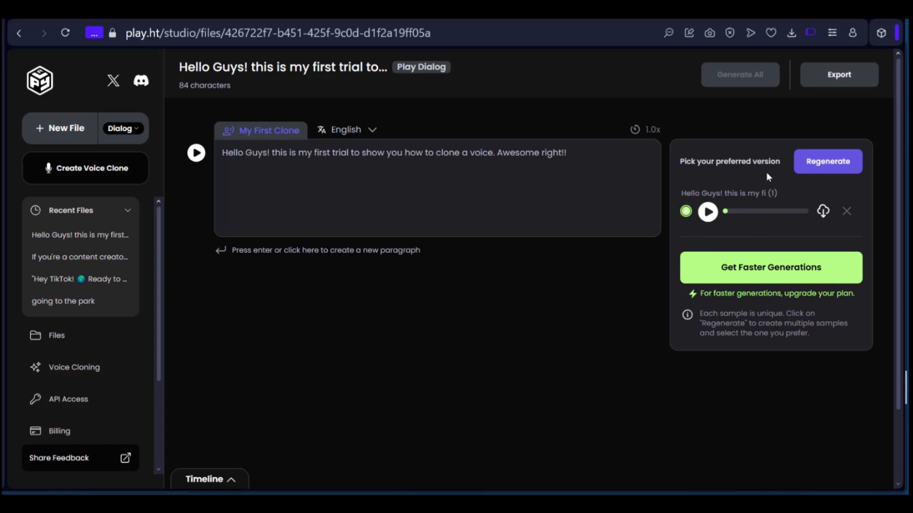